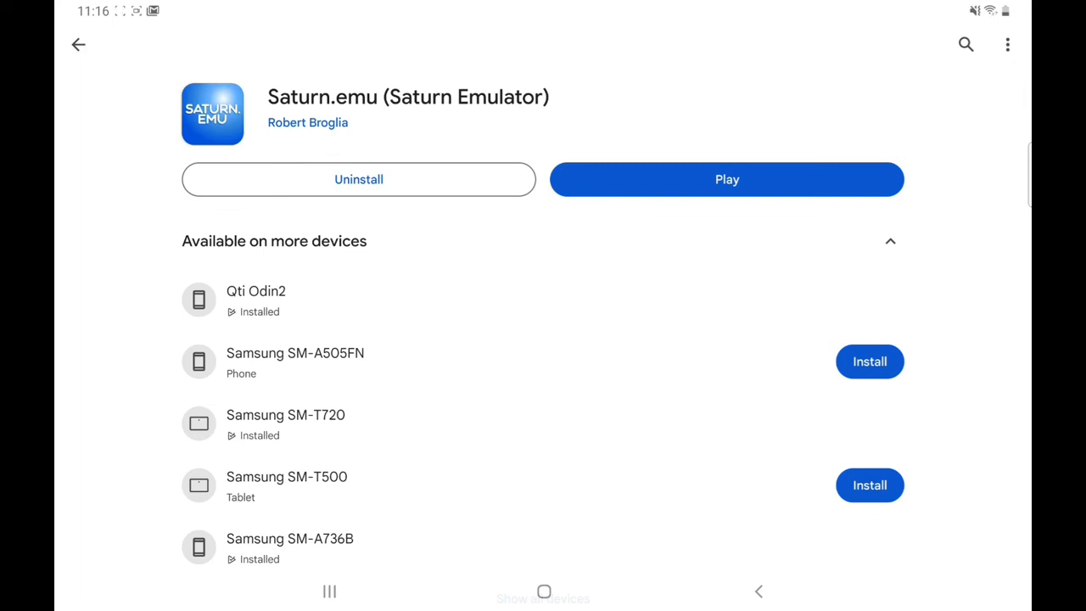
Leave the Saturn.emu Play Store page and show the recent apps overview
left_click(727, 179)
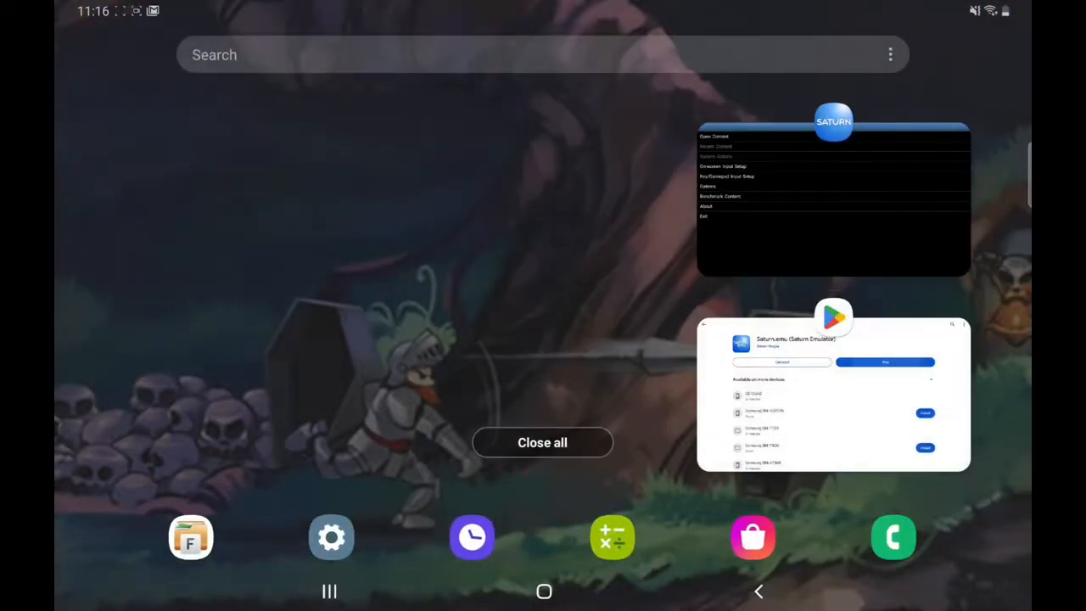
Browse the Main storage folder list in File Manager +, then return to Saturn.emu
left_click(190, 536)
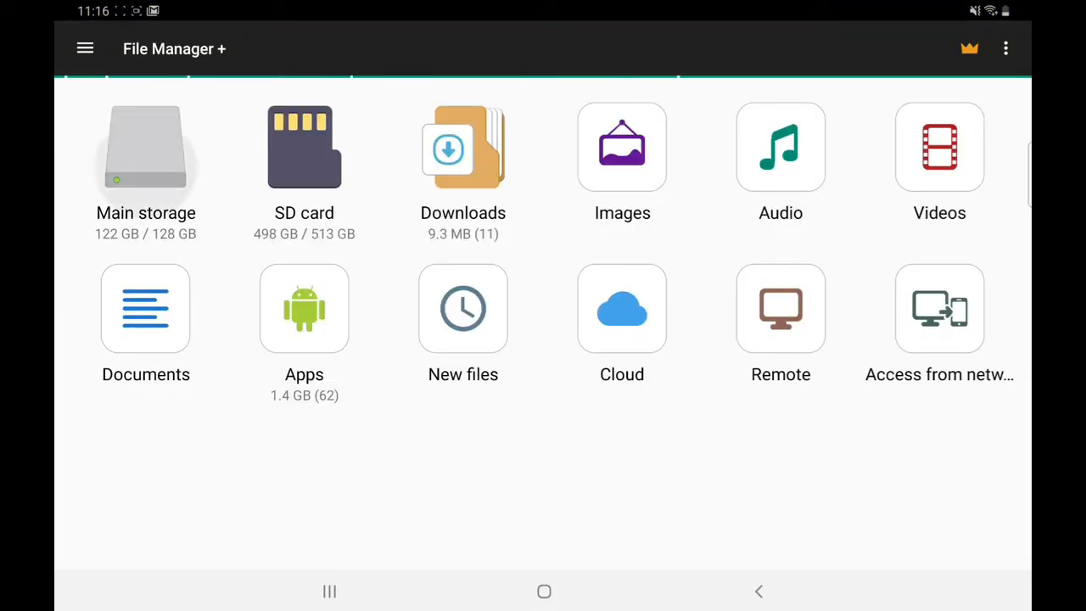
left_click(145, 147)
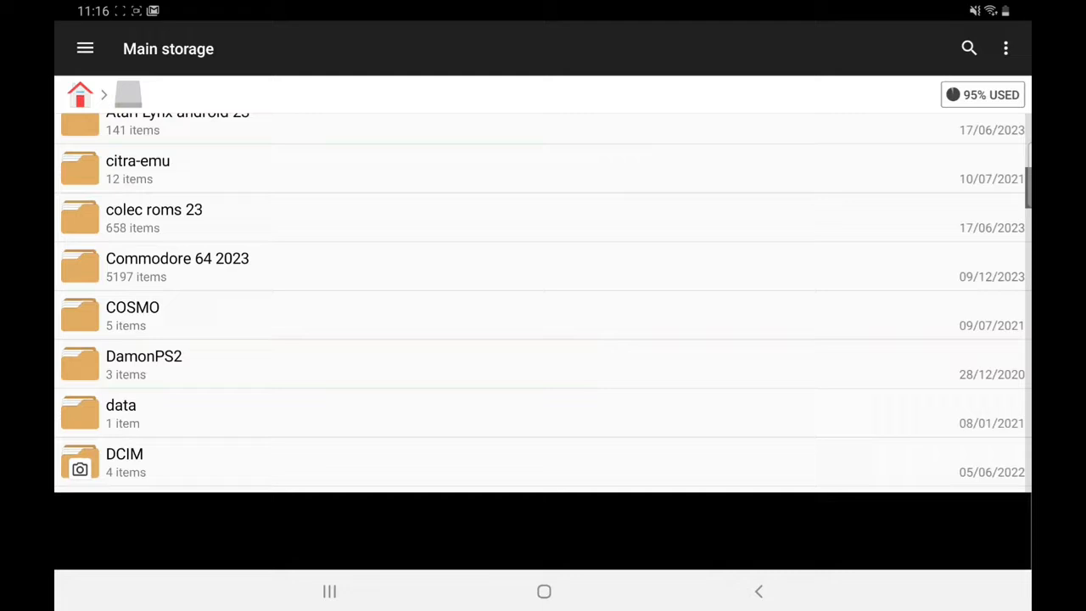
scroll("down", 3)
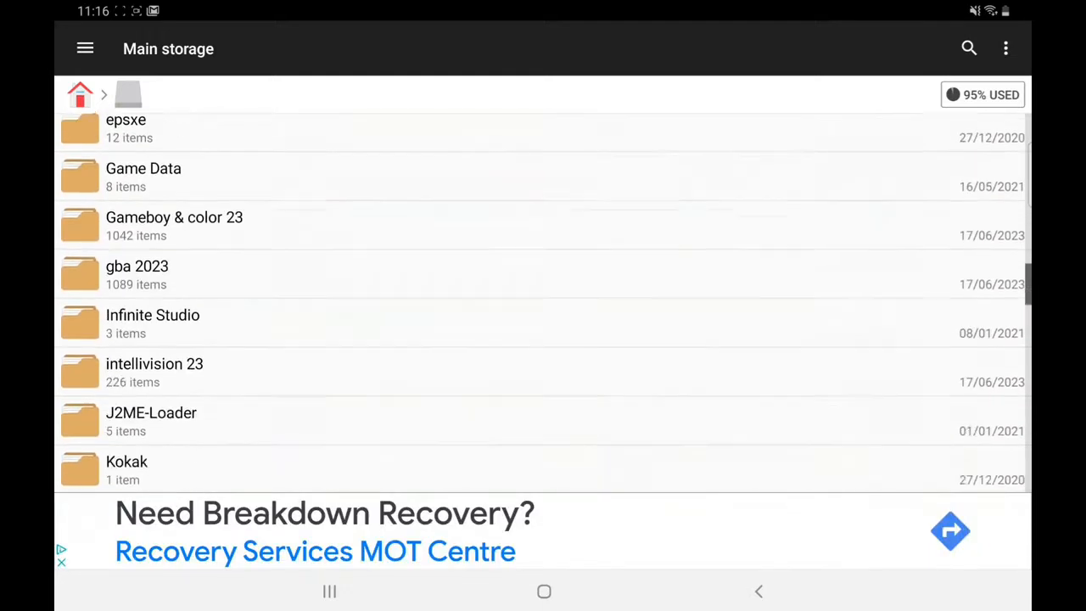
scroll("down", 3)
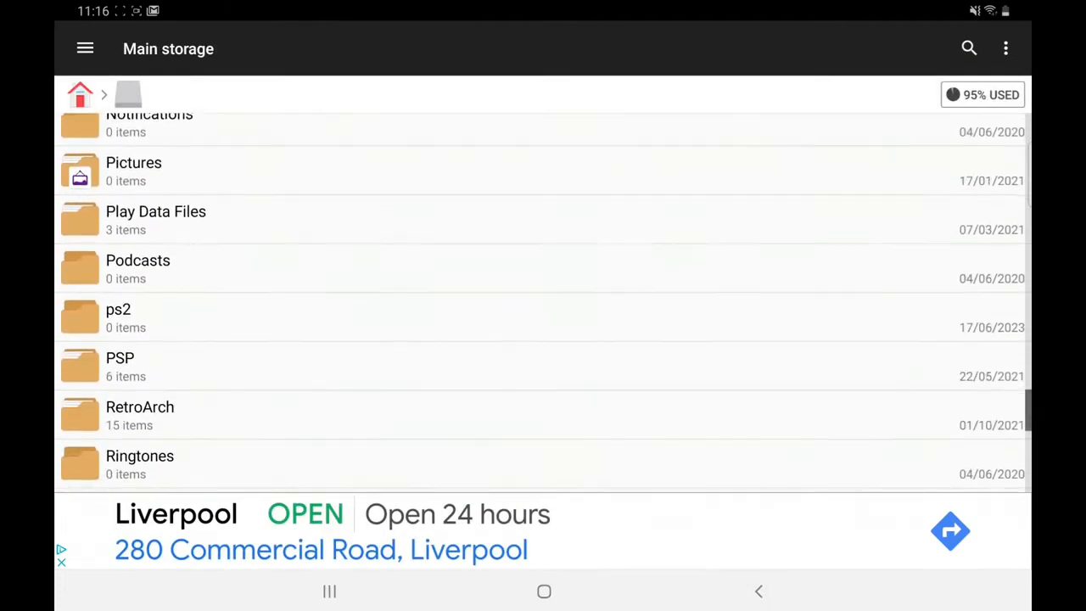
scroll("down", 3)
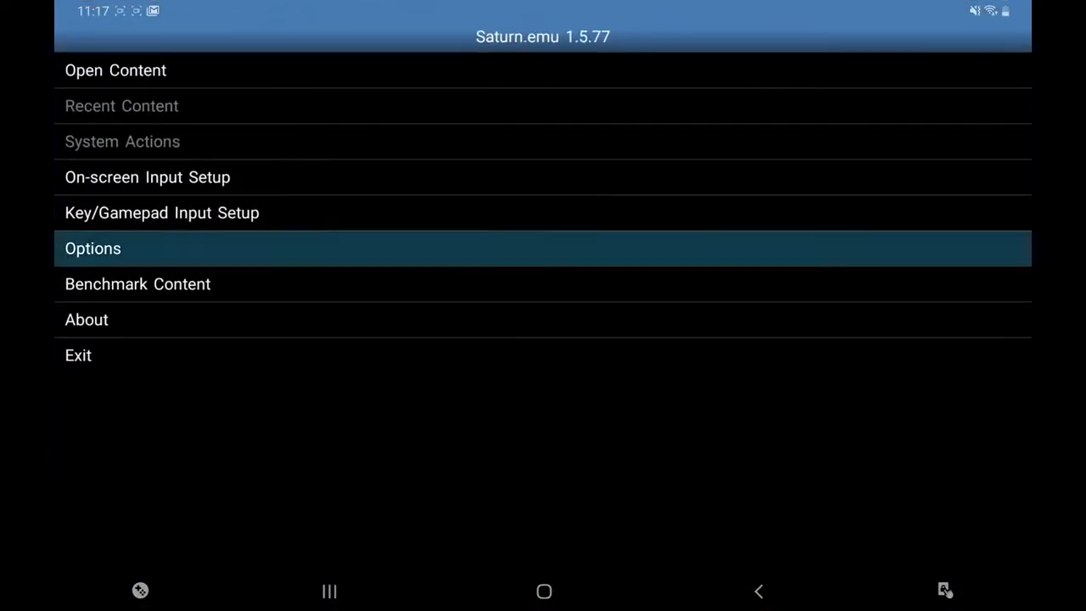
Point JP BIOS at Sega Saturn BIOS v1.01 (JP) from the tablet's '0 BOIS' folder
left_click(93, 248)
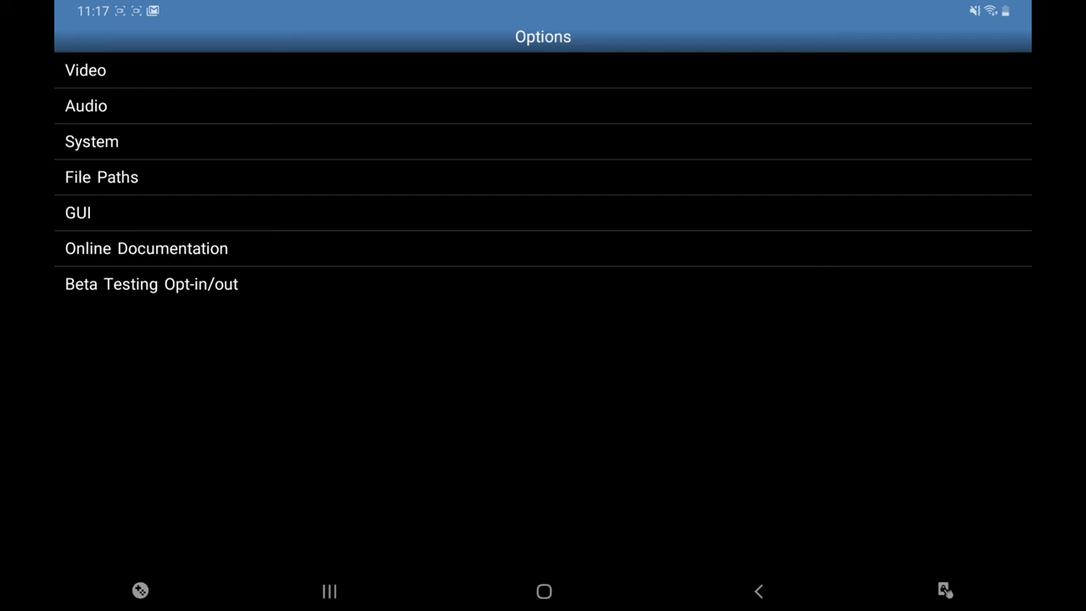
left_click(101, 176)
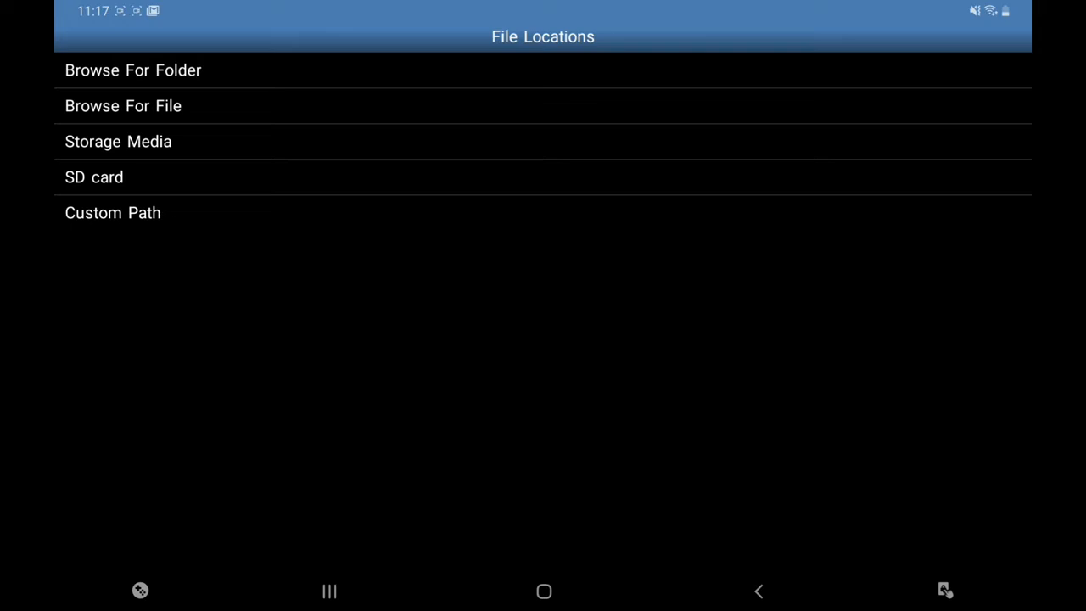
left_click(134, 70)
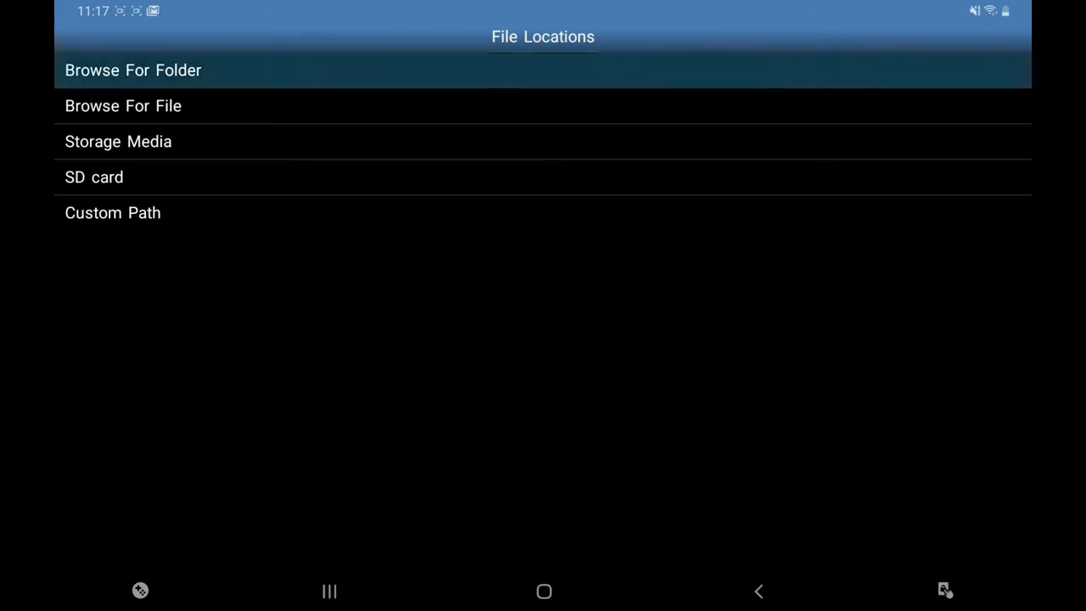
left_click(131, 70)
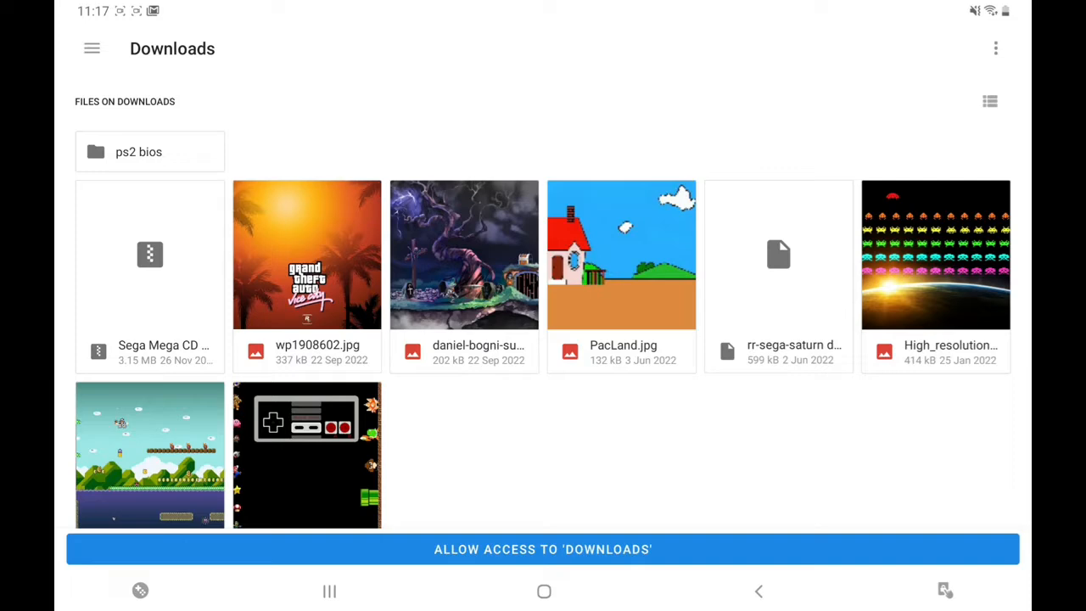
left_click(89, 48)
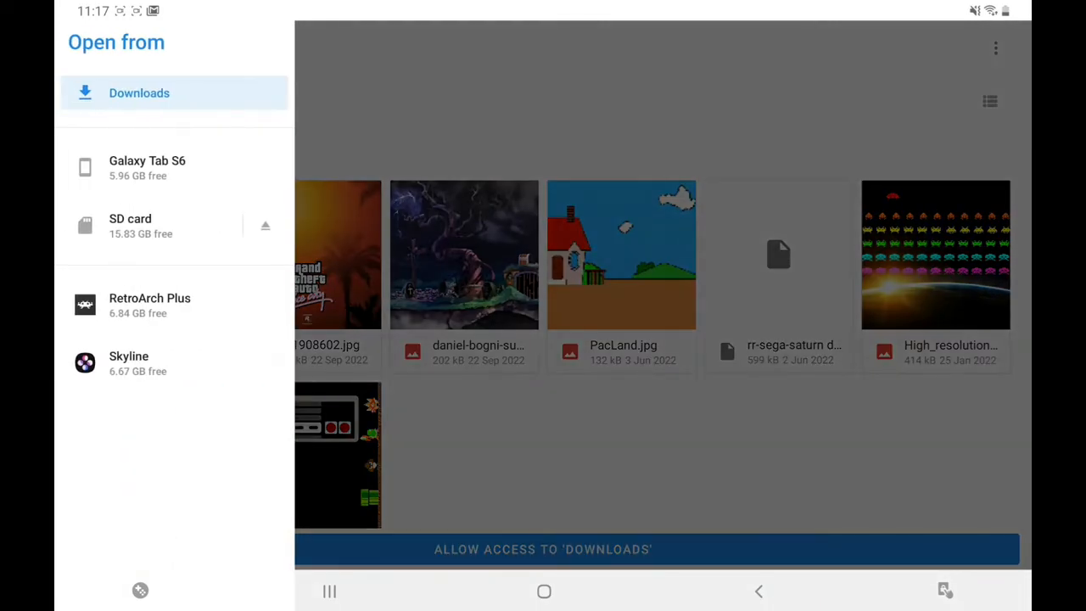
left_click(147, 167)
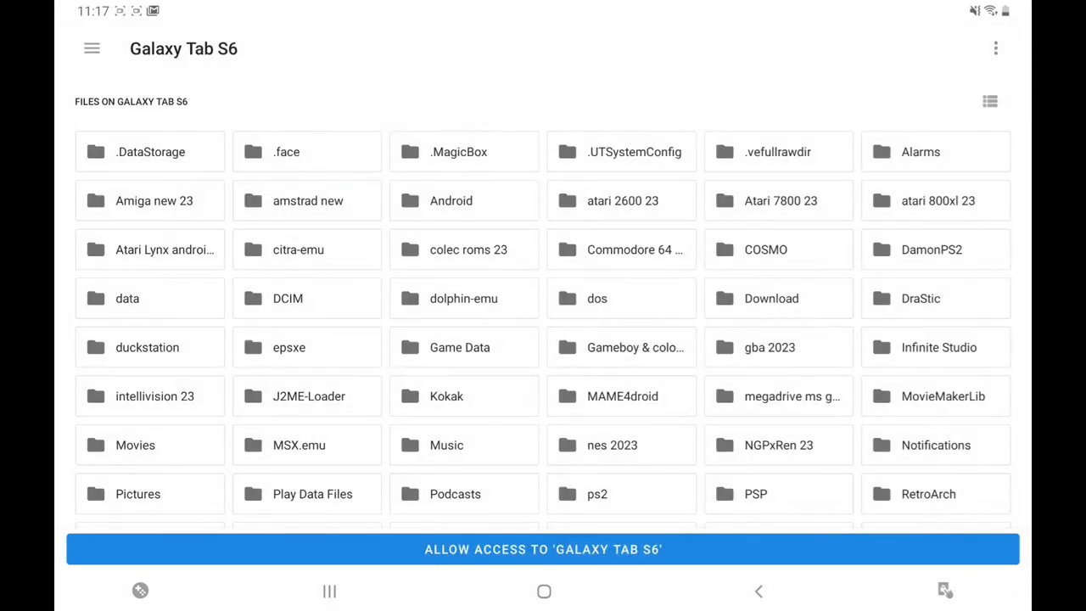
scroll("down", 3)
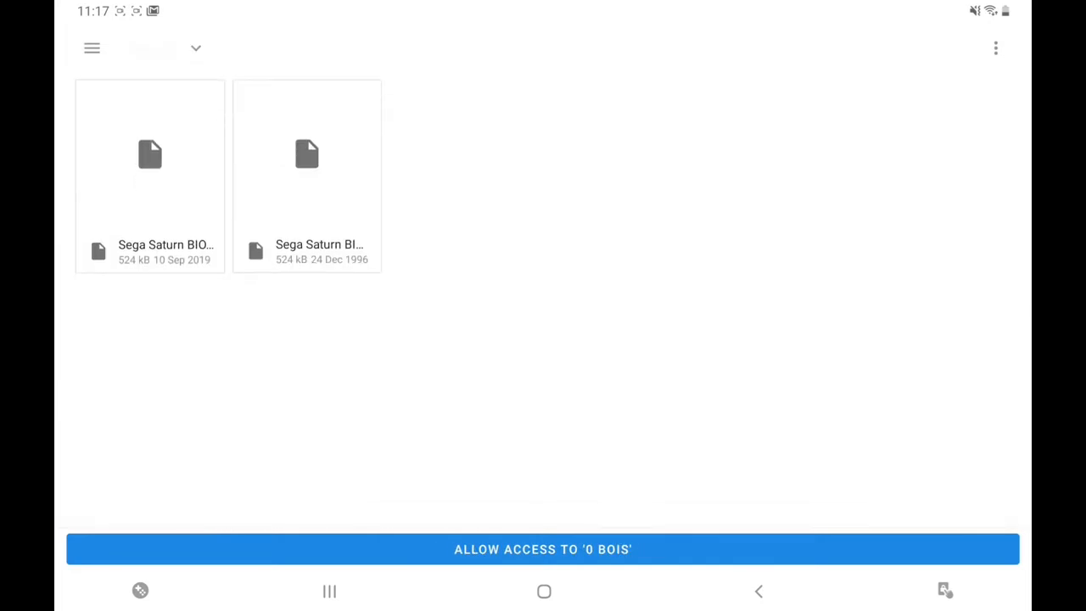
left_click(543, 549)
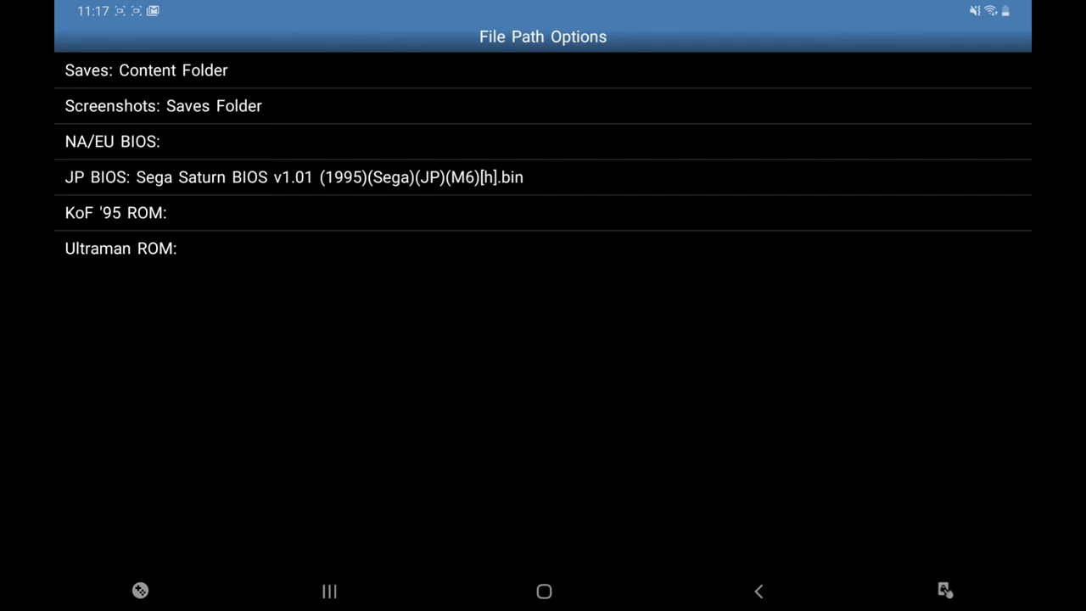
Set NA/EU BIOS to Sega Saturn BIOS (EUR).bin and return to Options
left_click(110, 140)
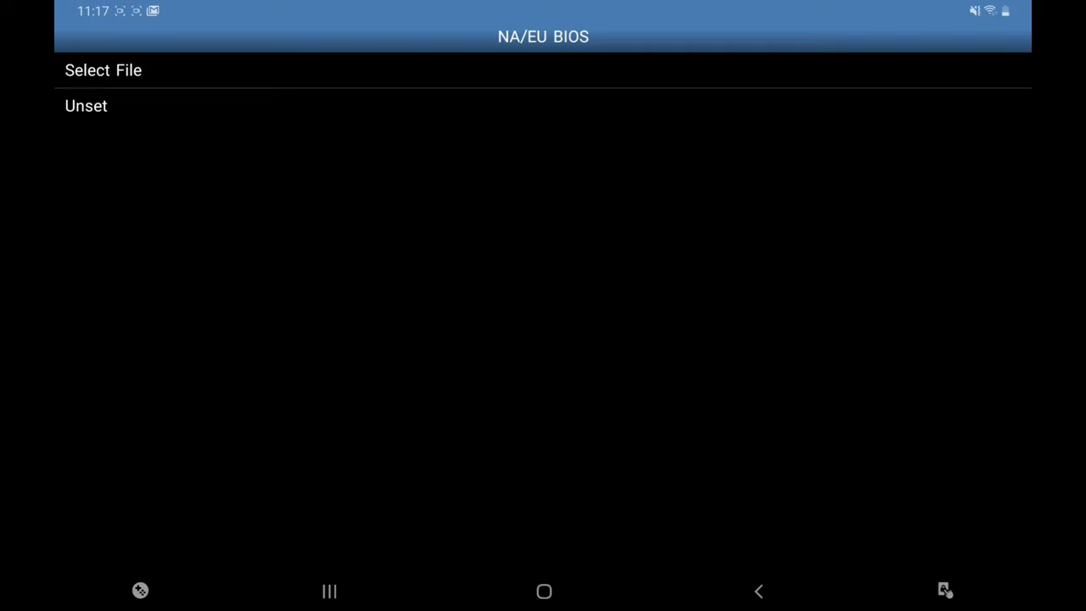
left_click(104, 69)
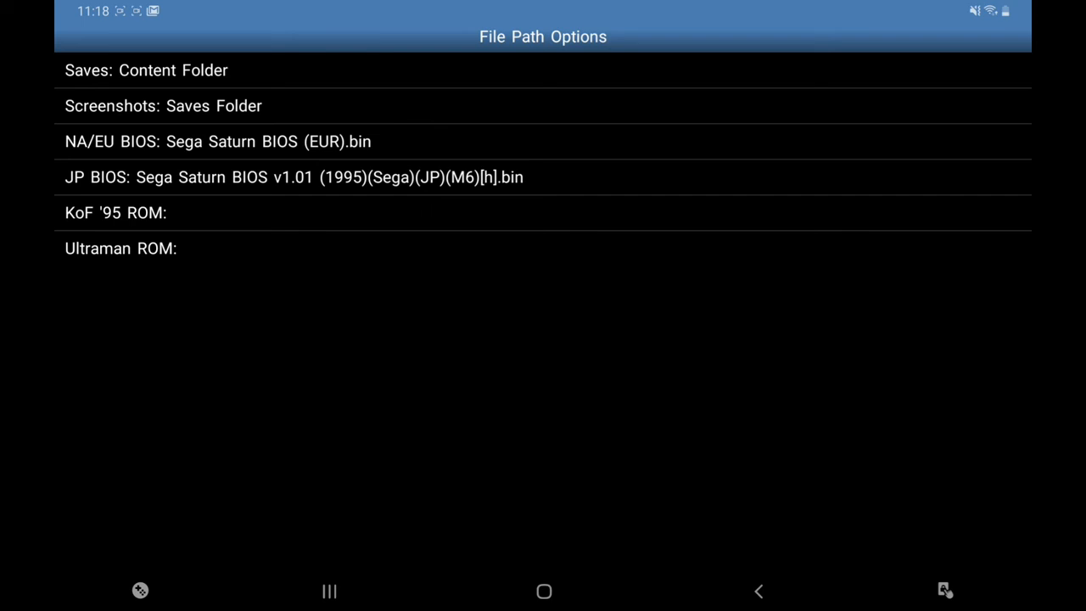
left_click(758, 592)
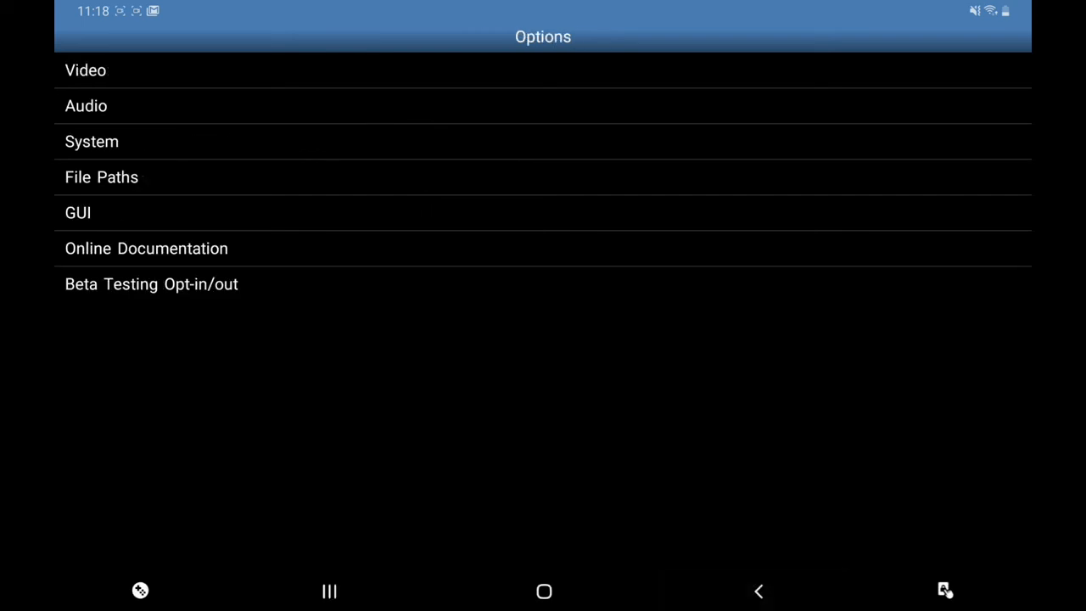
Look over the Video Options, then go back to the main menu
left_click(90, 69)
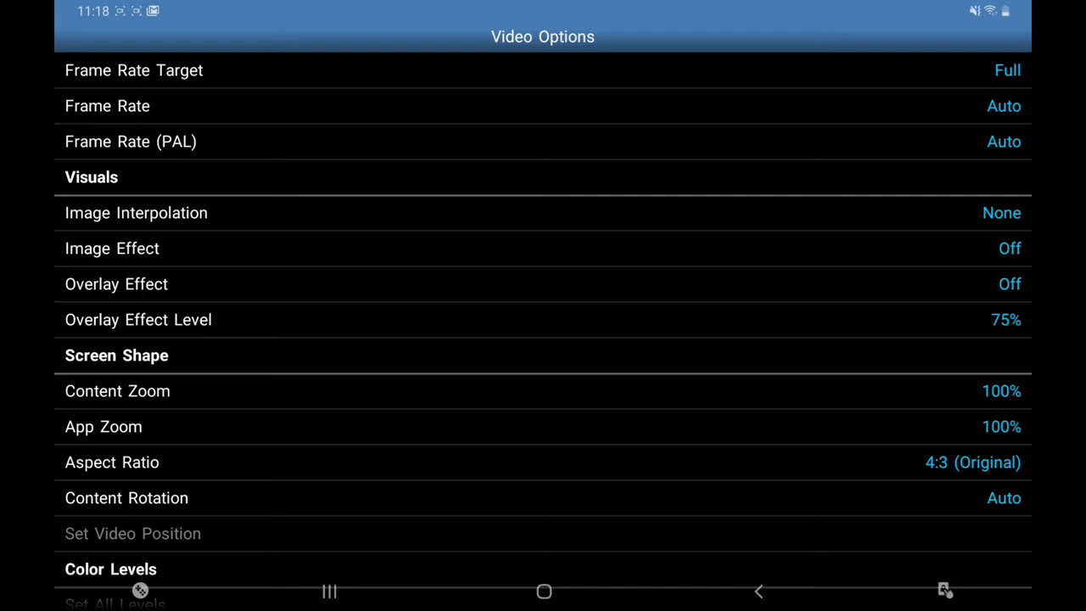
left_click(757, 590)
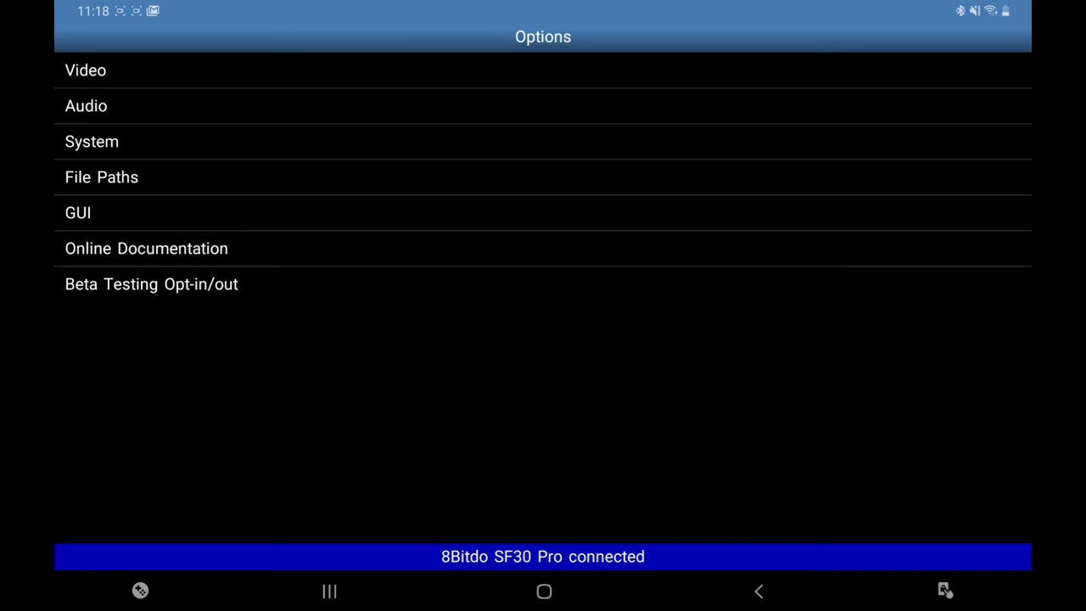
left_click(759, 591)
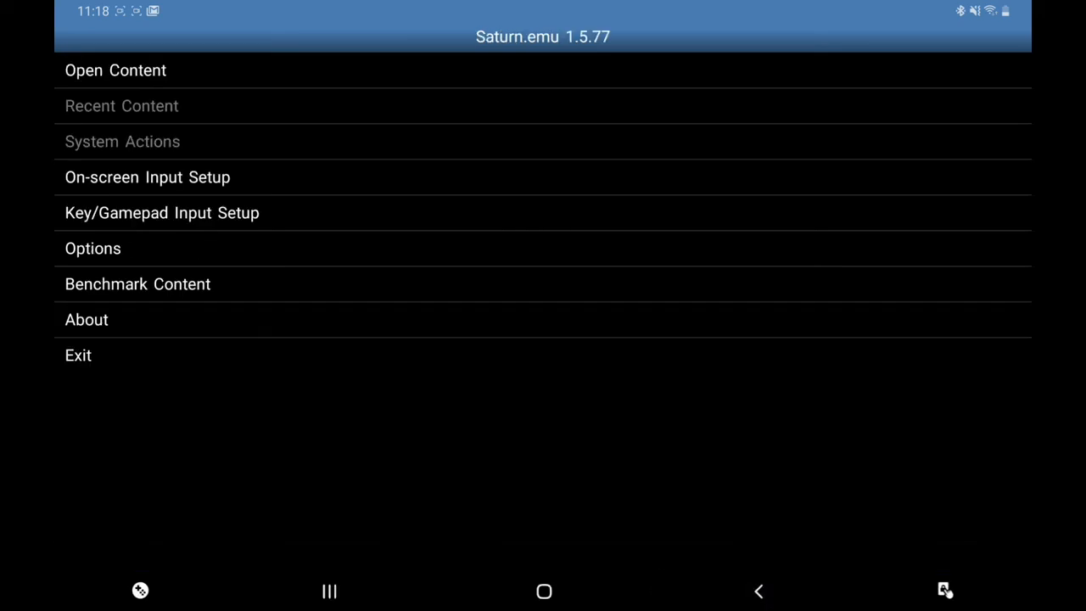
Show the 8Bitdo SF30 Pro's default Gamepad button assignments under Key/Gamepad Input Setup
left_click(162, 212)
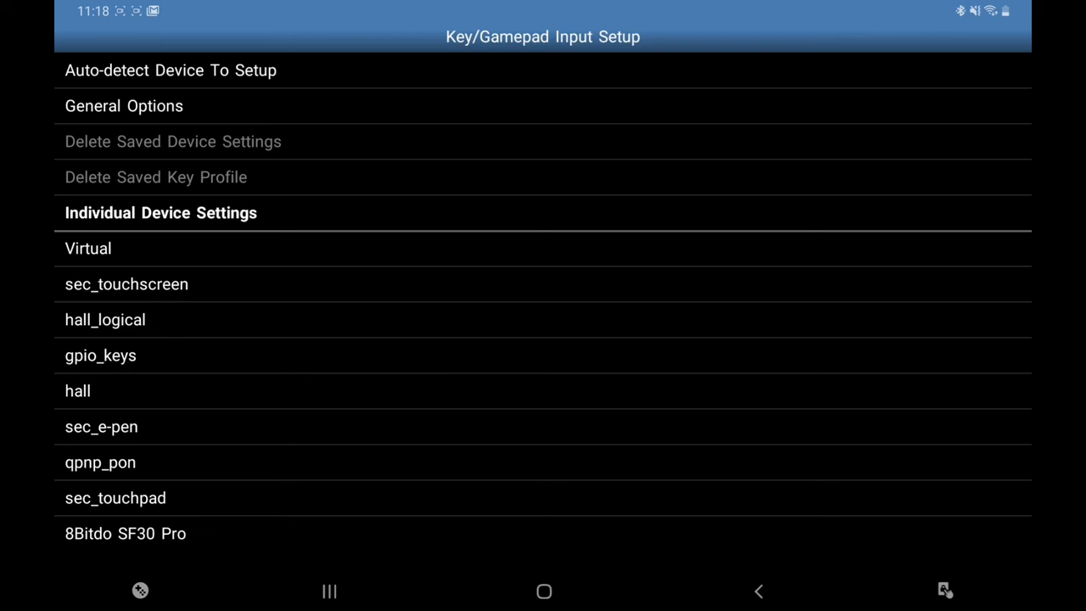
left_click(119, 532)
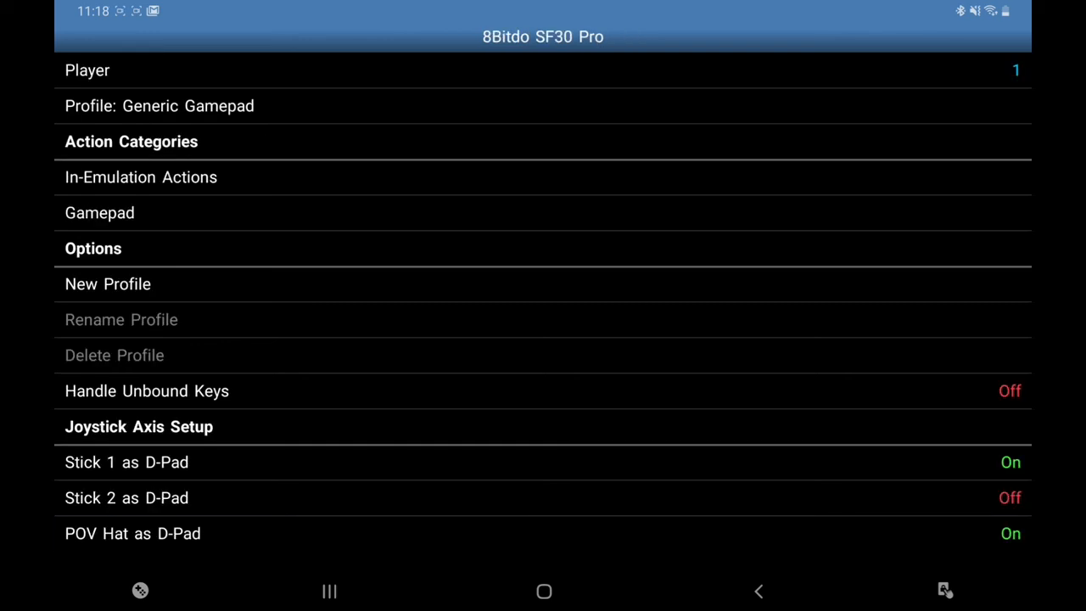
left_click(99, 212)
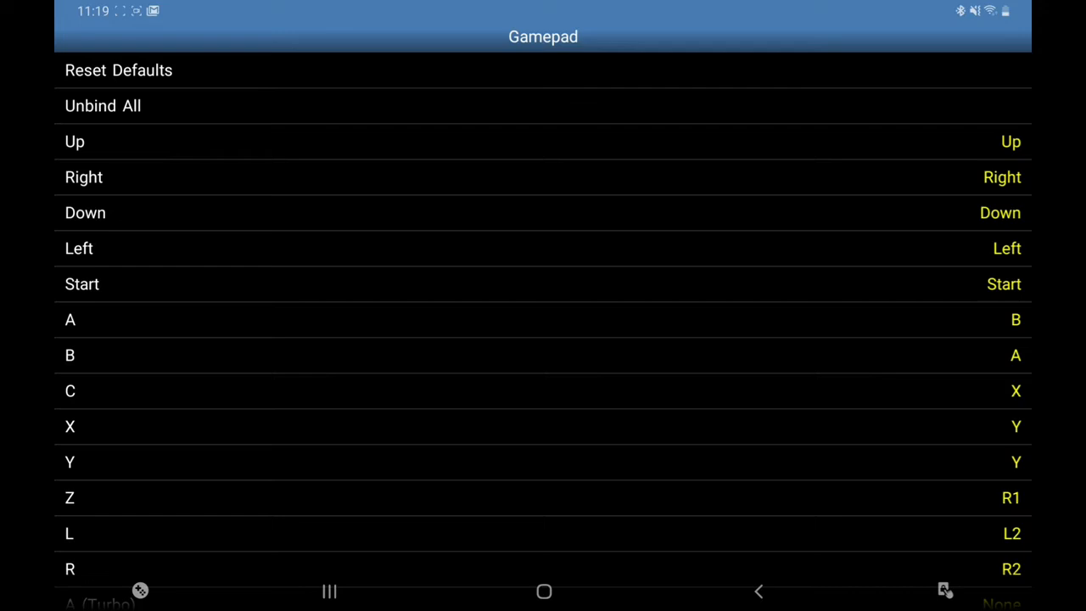
scroll("down", 3)
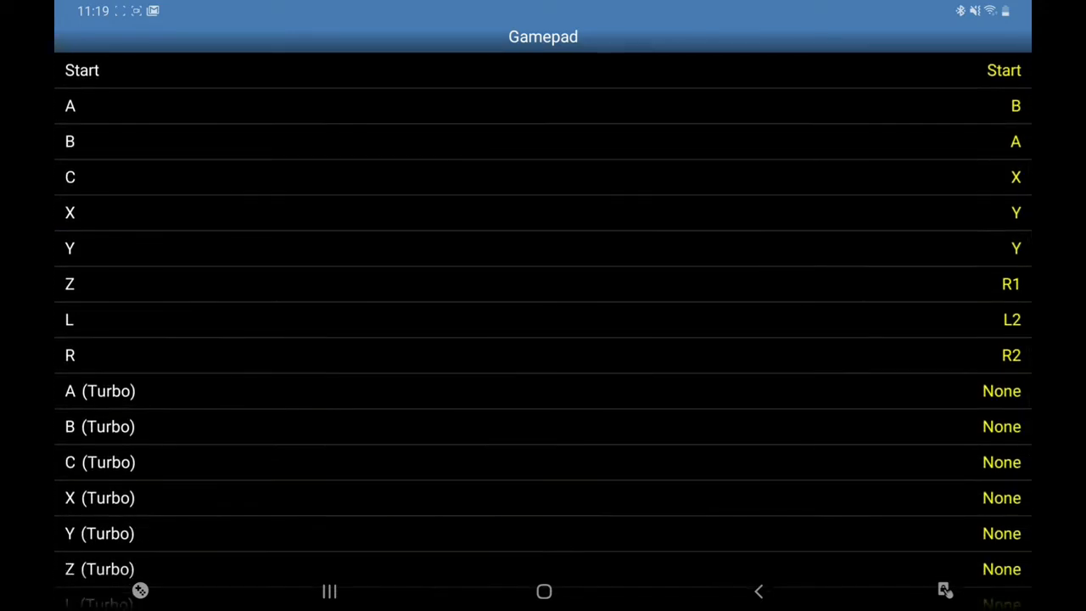
Bind the Open Menu in-emulation action to L-Thumb, then return to the main menu
left_click(757, 589)
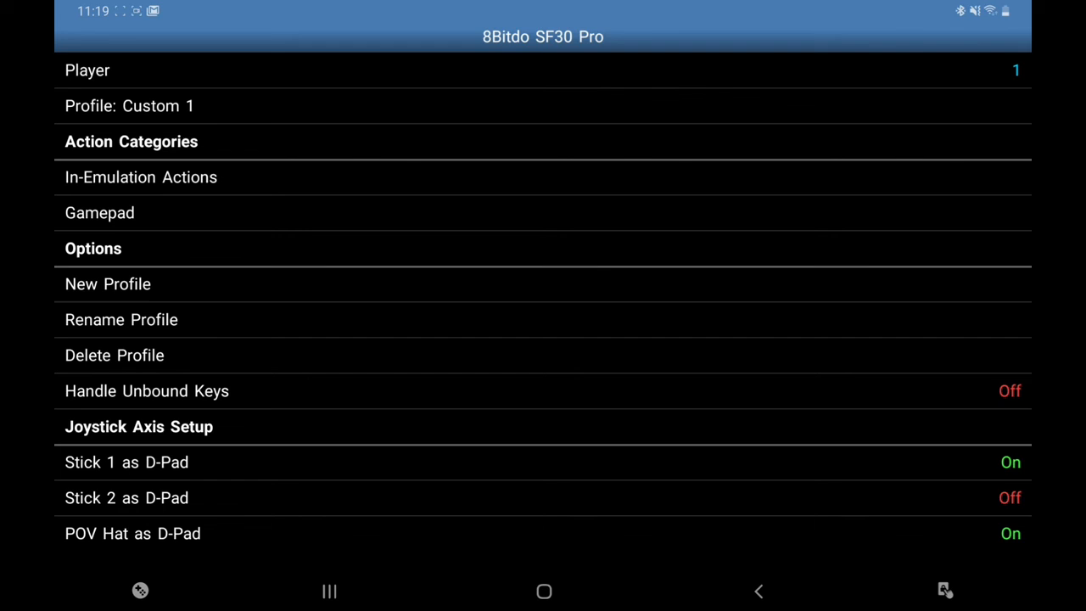
left_click(141, 177)
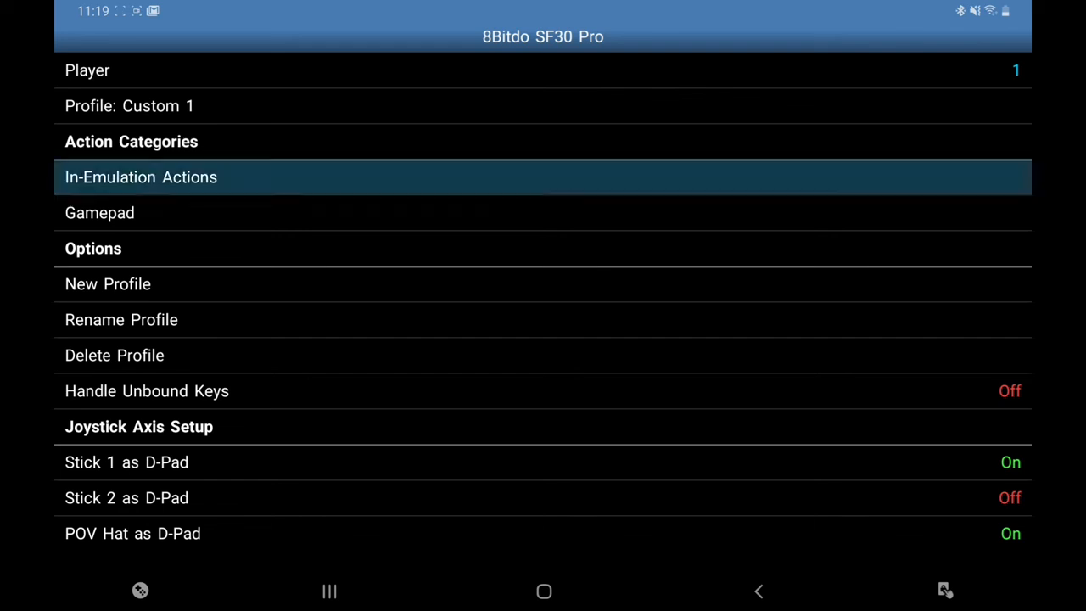
left_click(140, 176)
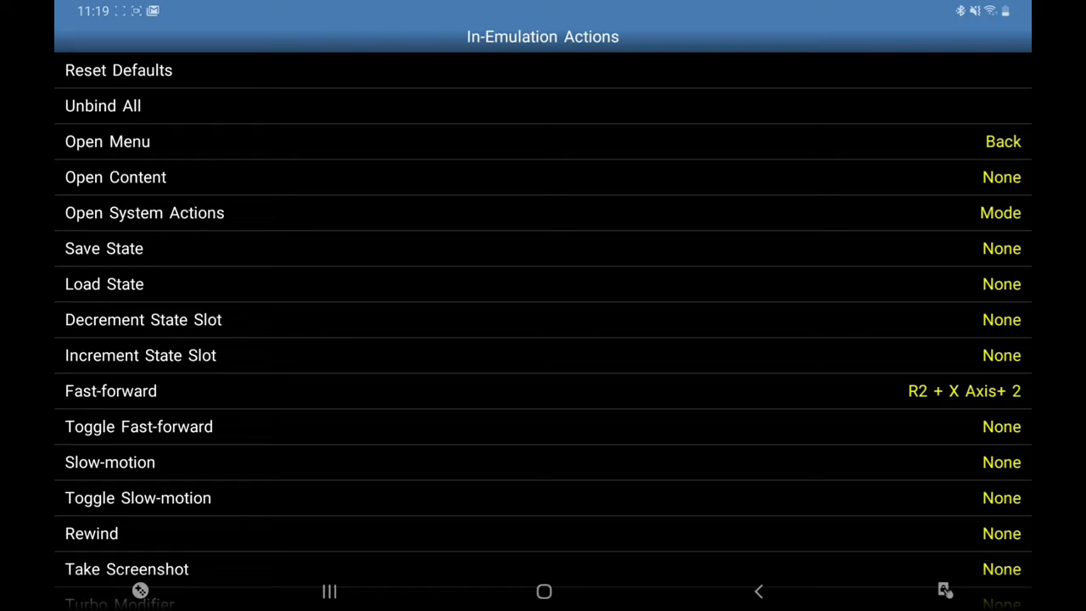
left_click(107, 140)
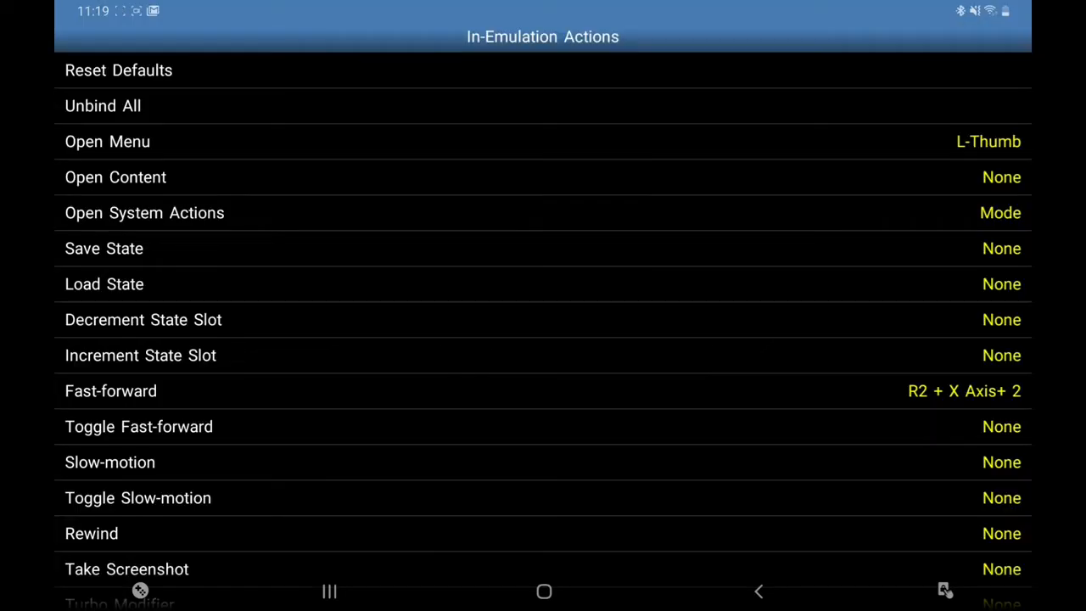
left_click(115, 176)
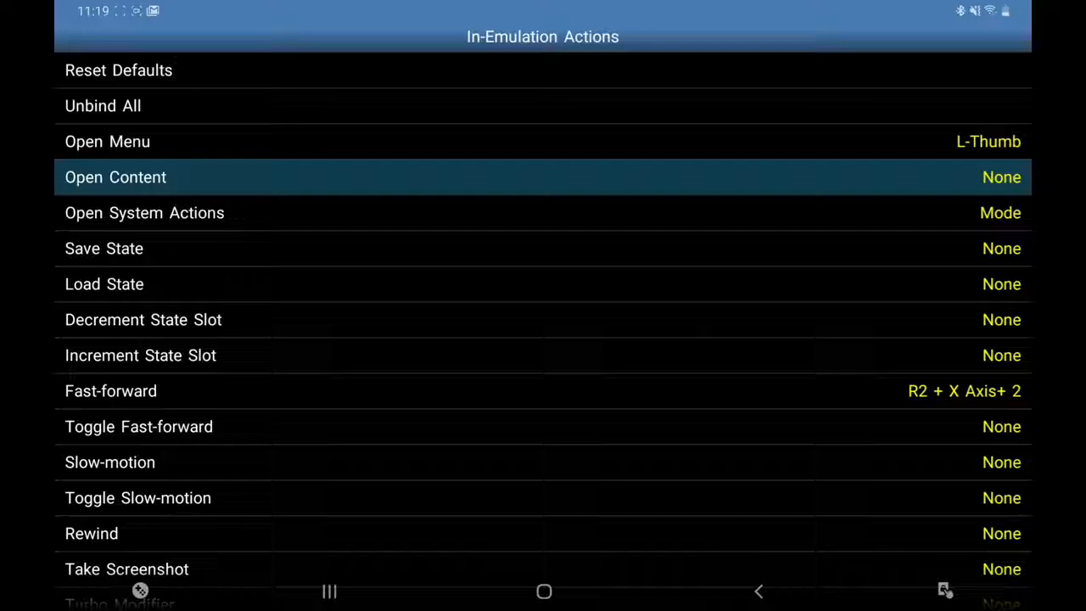
left_click(115, 176)
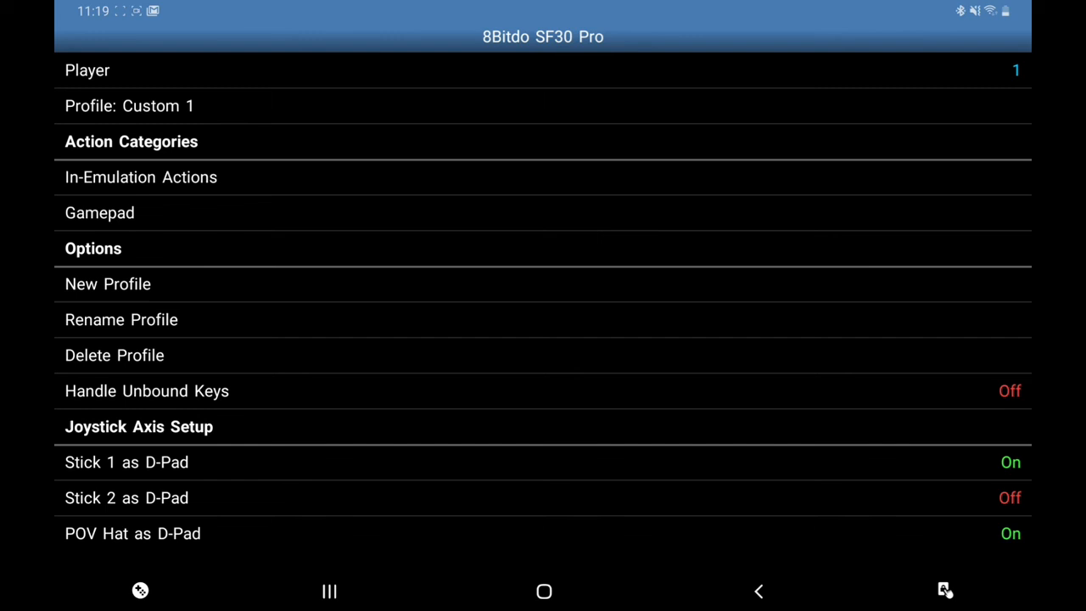
left_click(757, 591)
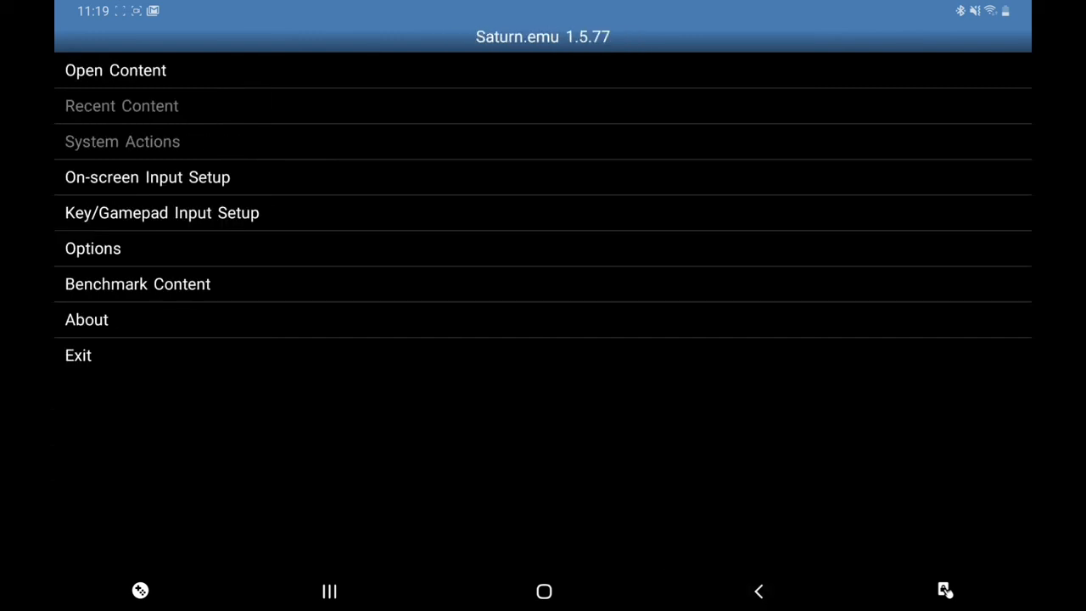
Turn Use Virtual Gamepad off and set the Toggle Fast-forward group State to Off
left_click(147, 176)
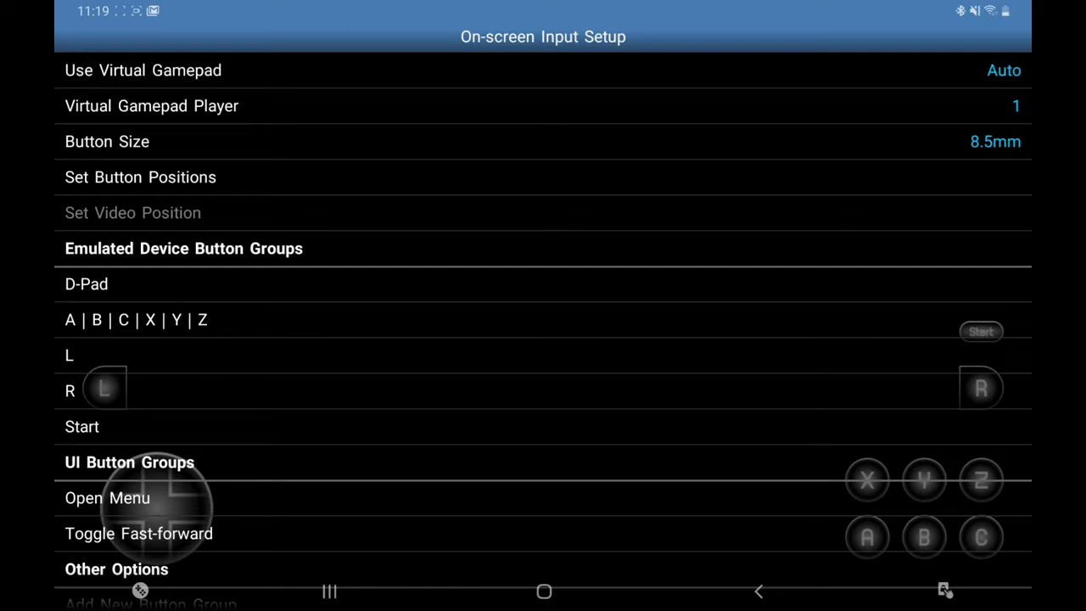
left_click(1003, 69)
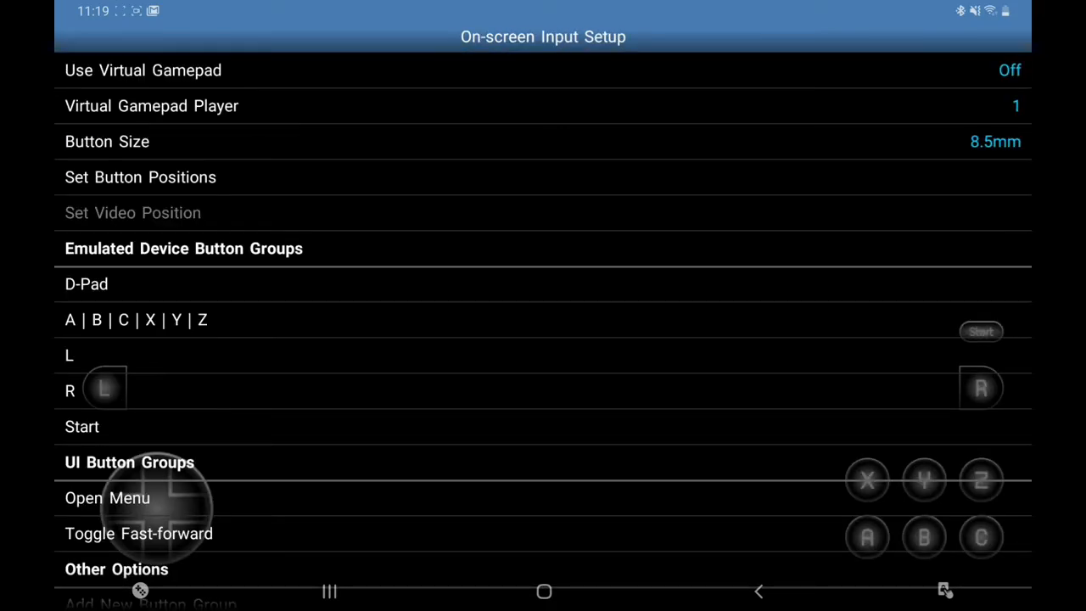
left_click(81, 426)
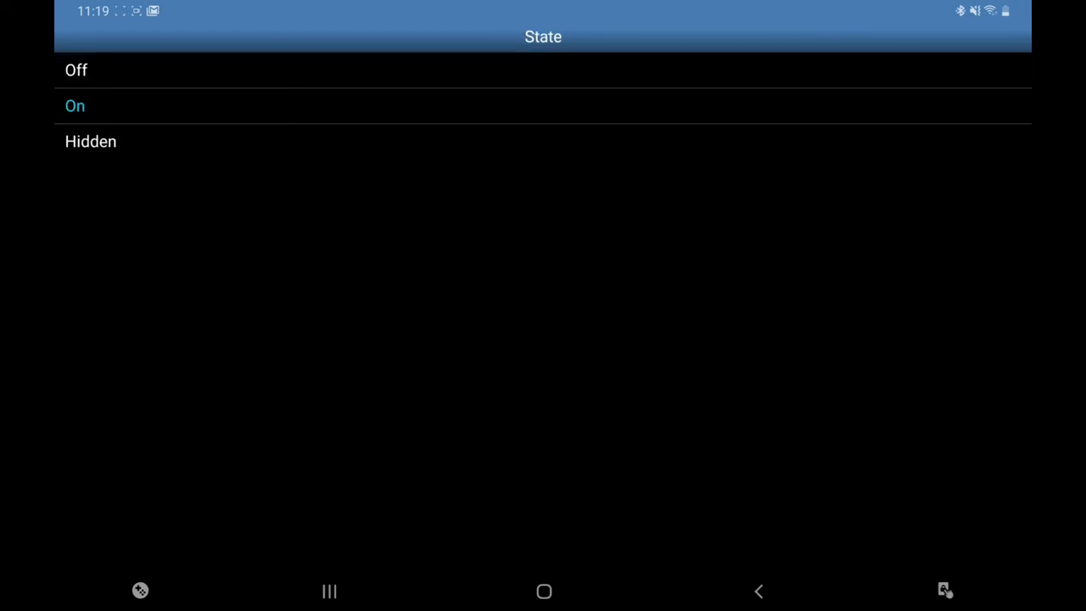
left_click(76, 71)
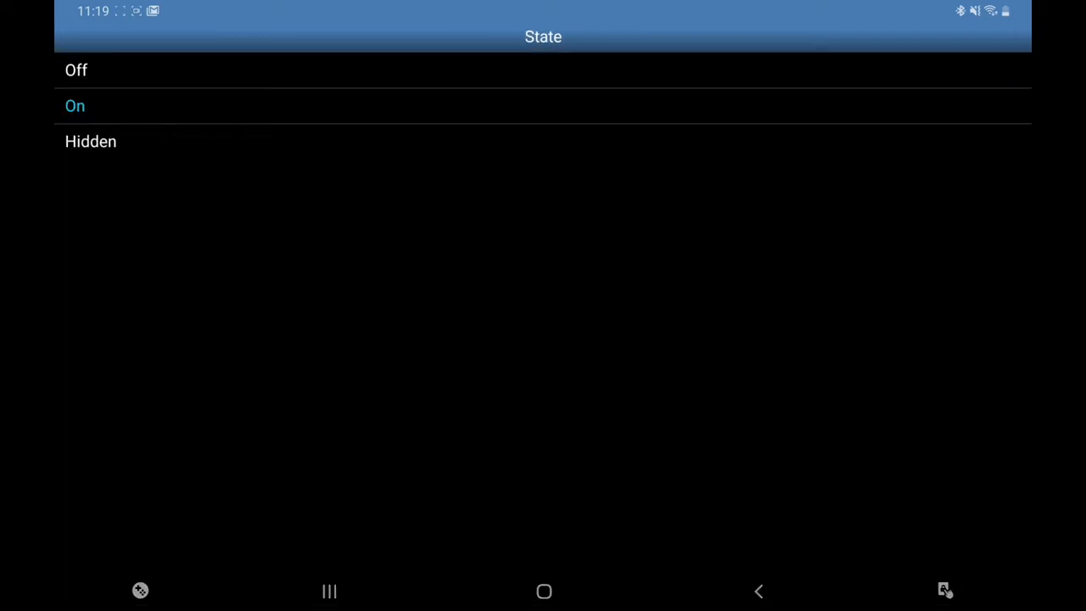
left_click(75, 69)
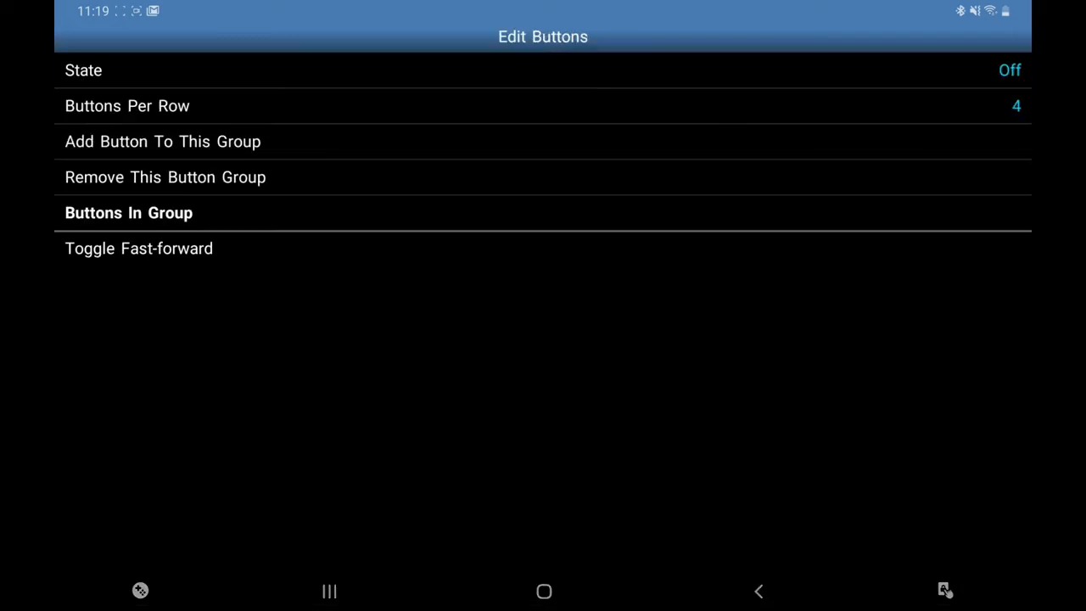
left_click(758, 591)
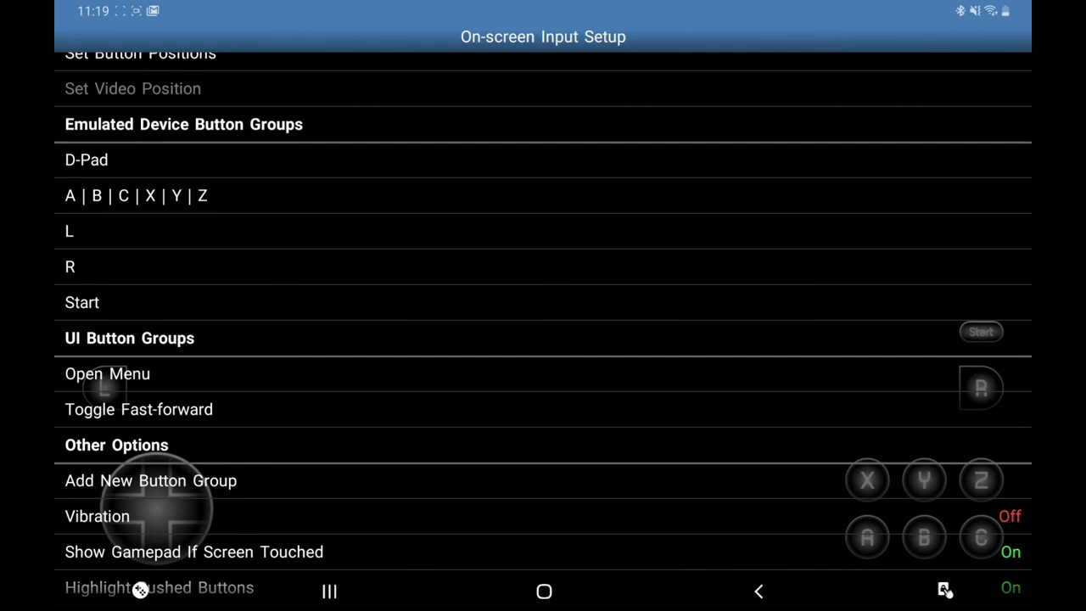
left_click(757, 591)
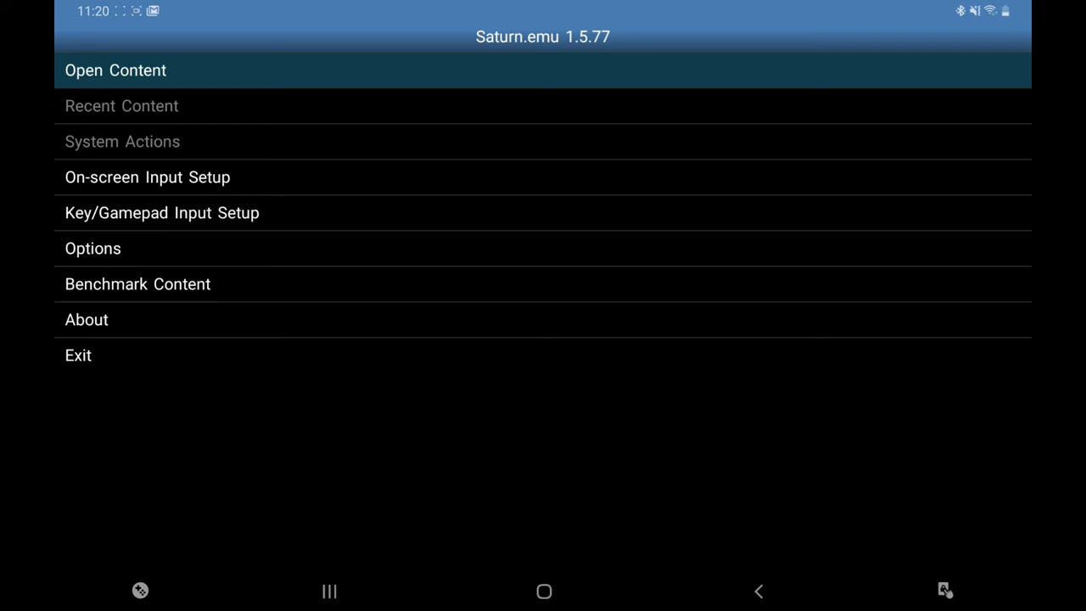
Allow Saturn.emu full access to the 'saturn' games folder via Open Content
left_click(114, 70)
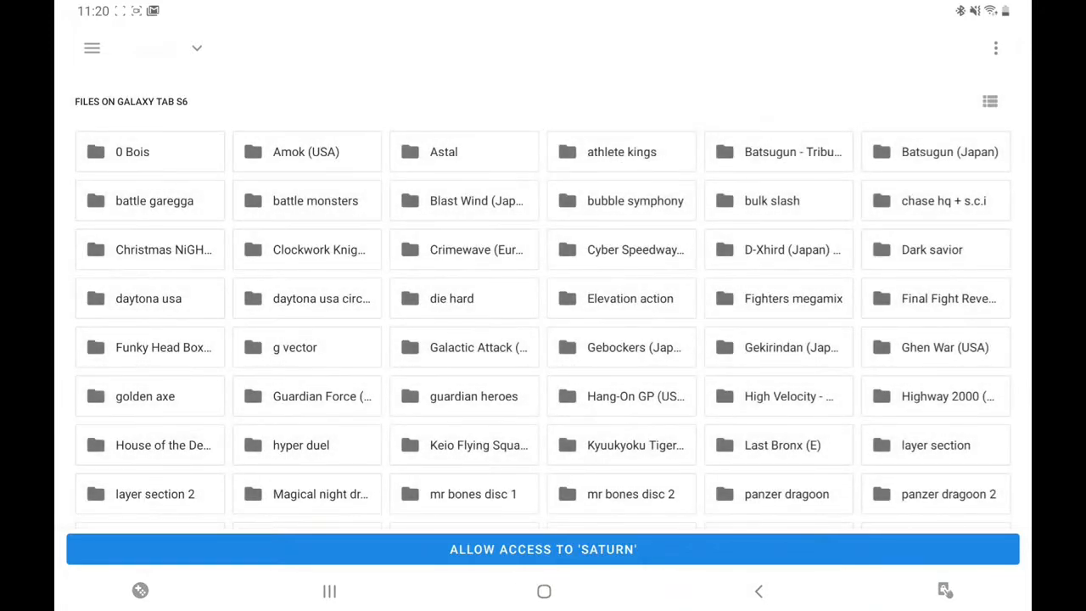
left_click(543, 549)
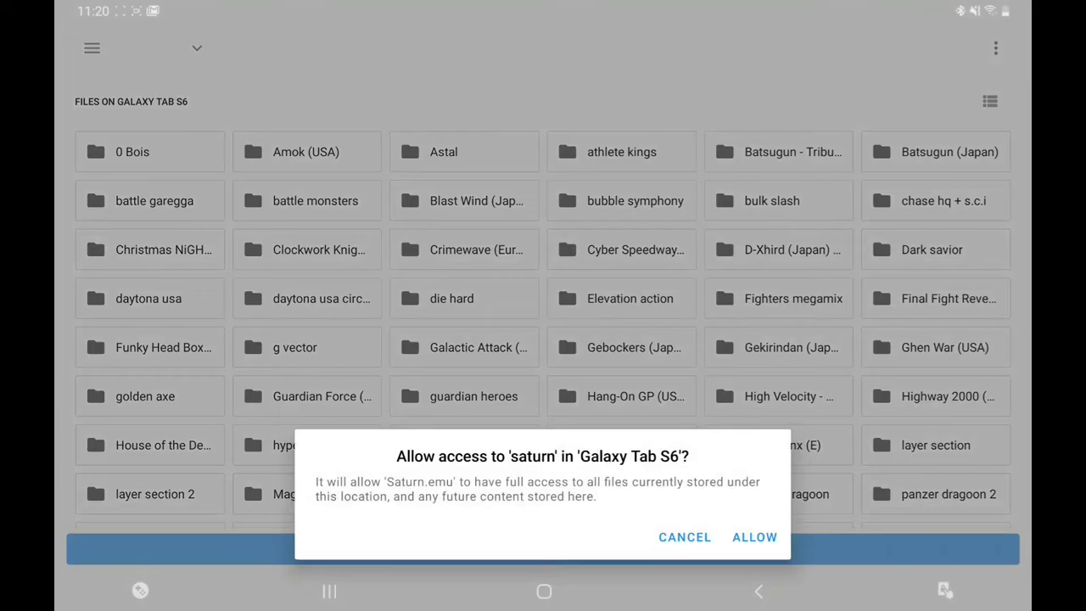
left_click(754, 536)
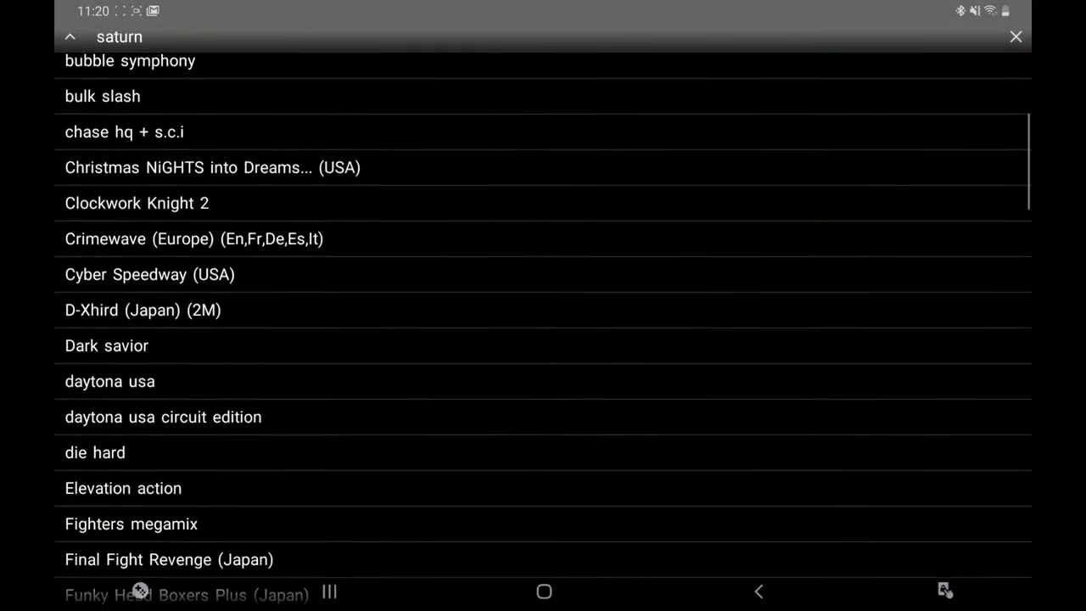
Find 'daytona usa' in the game list and launch it to the title screen
scroll("down", 3)
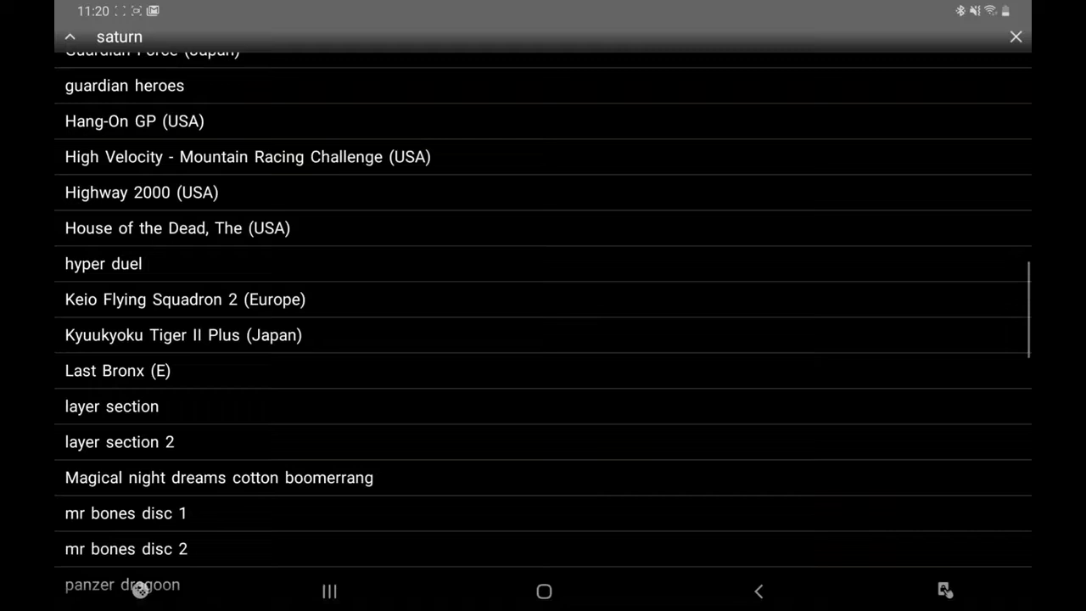
scroll("down", 3)
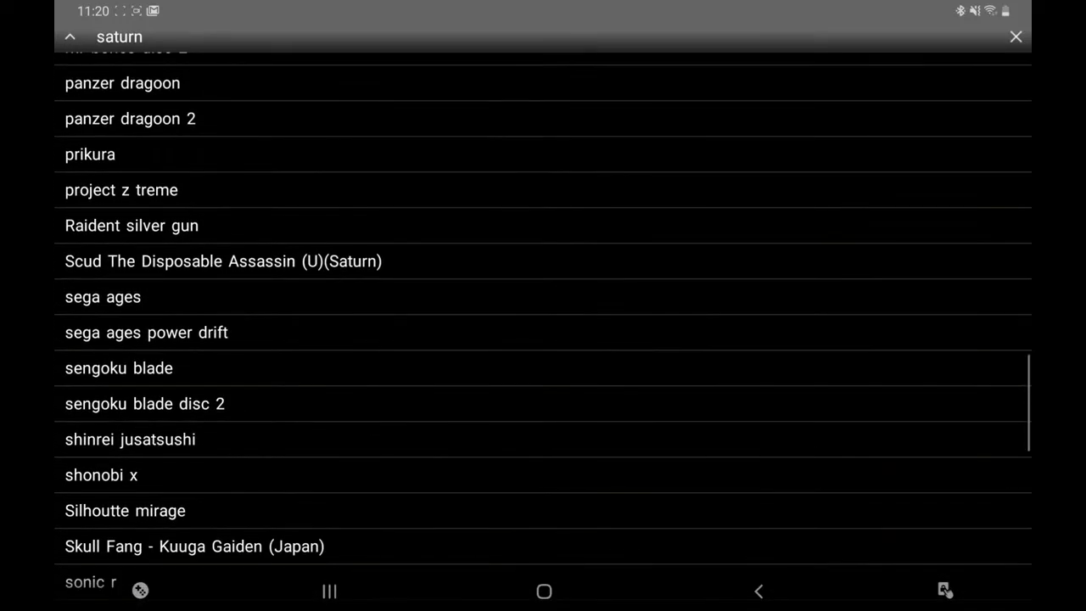
scroll("down", 3)
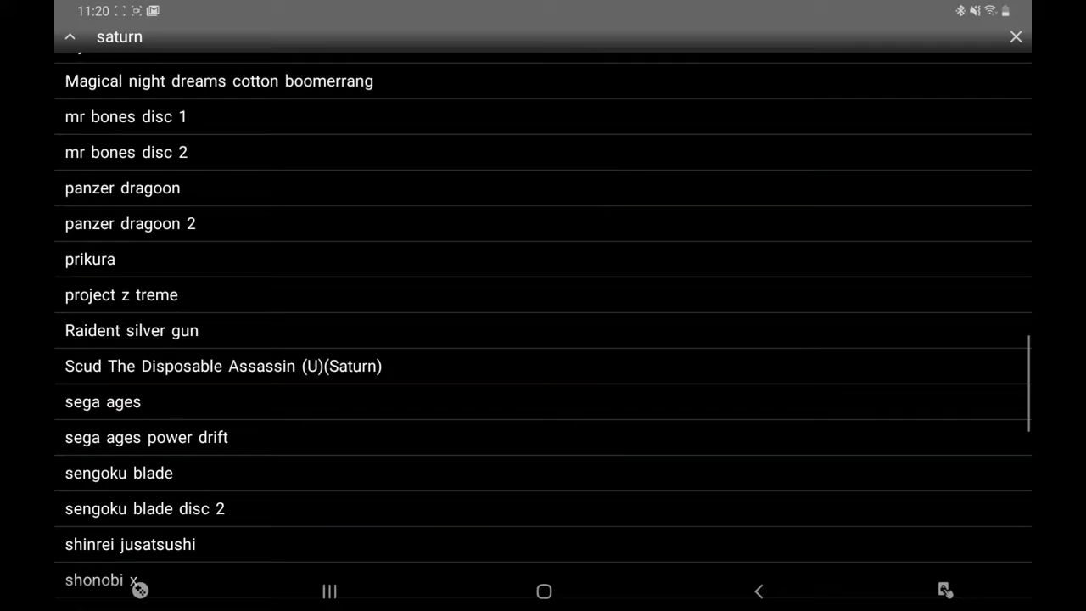
scroll("up", 3)
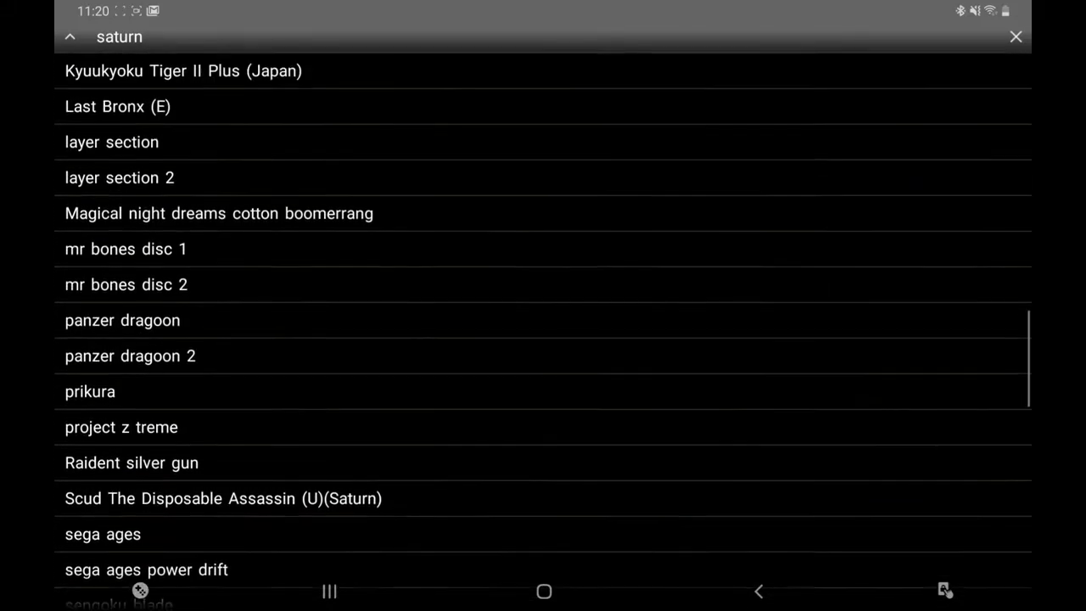
scroll("up", 3)
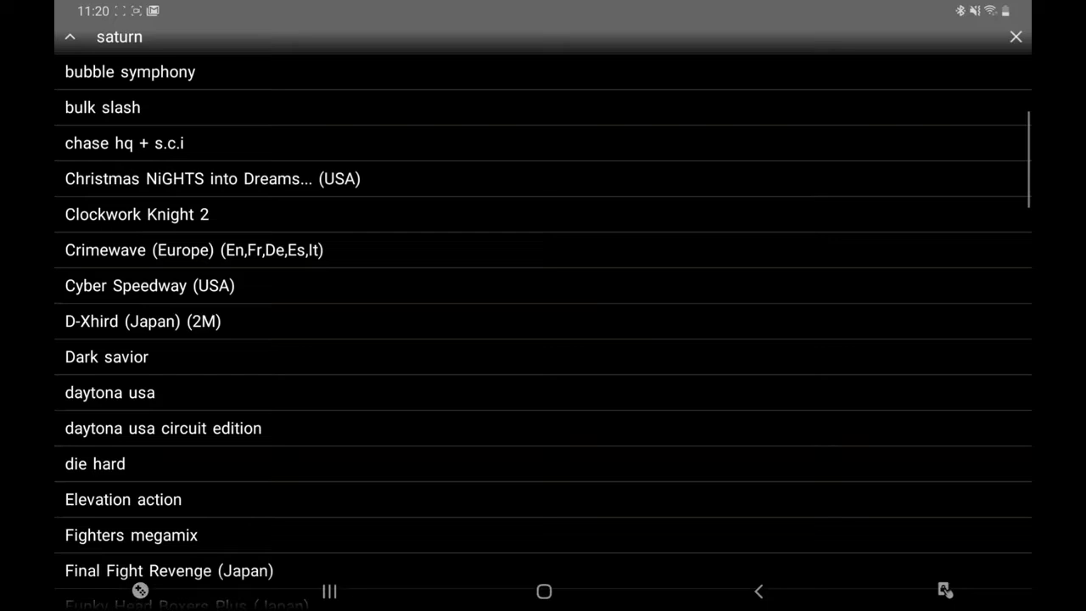
scroll("down", 3)
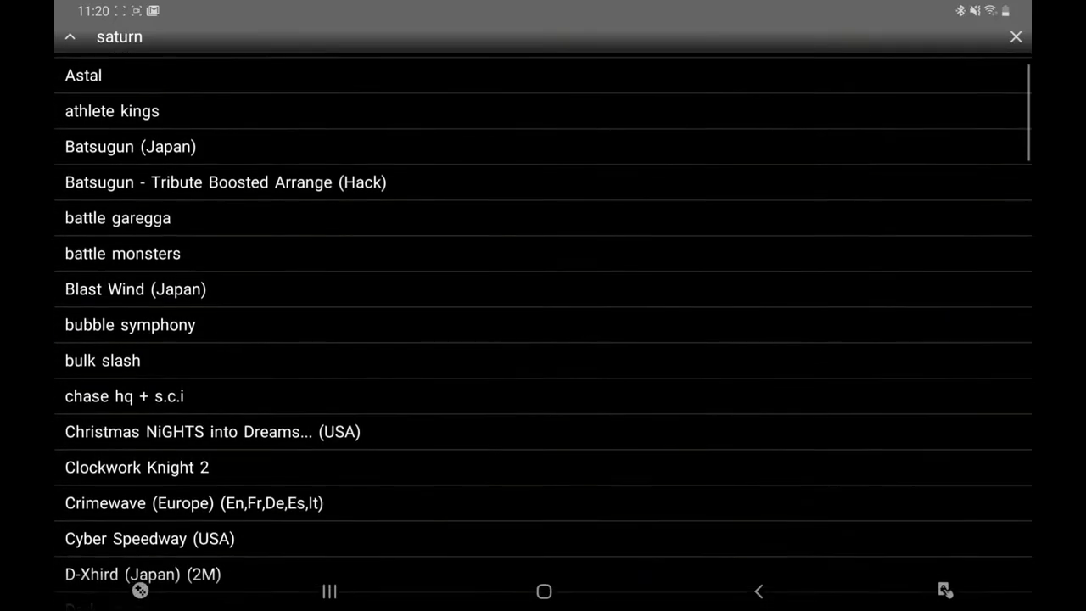
scroll("down", 3)
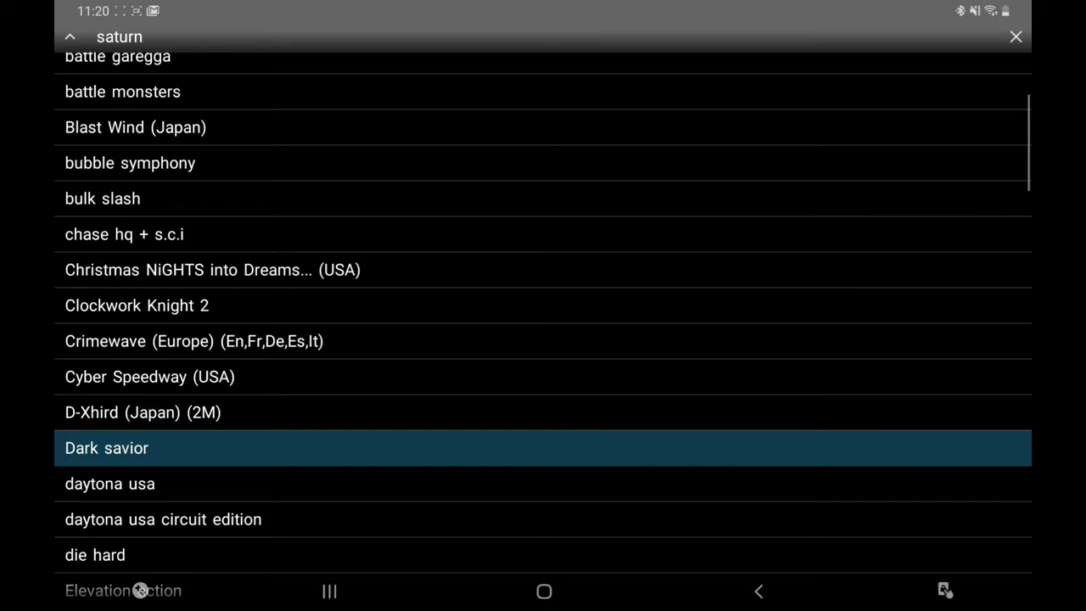
double_click(105, 448)
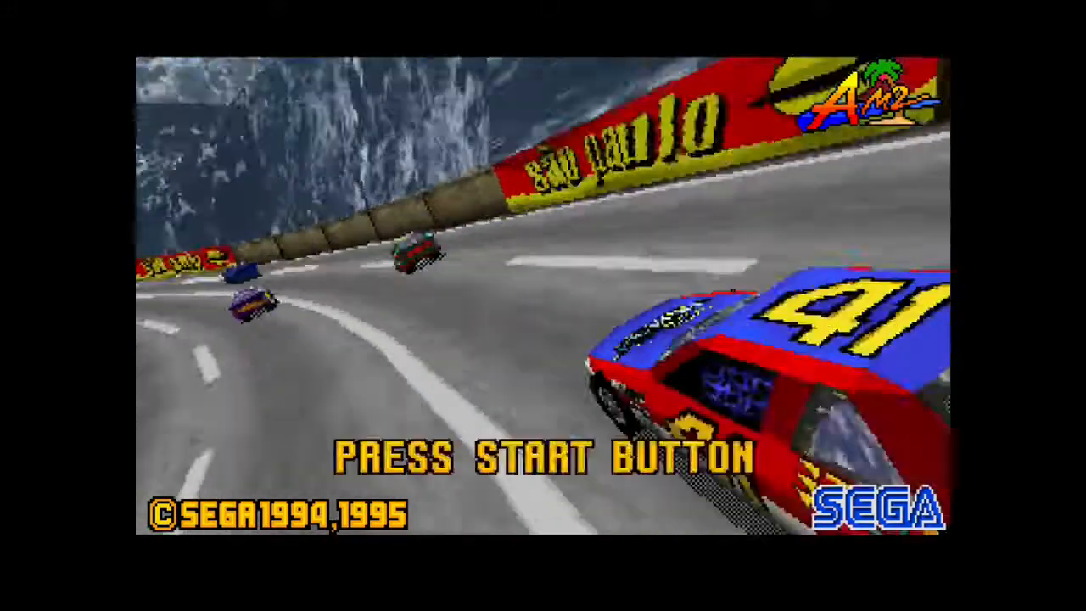
Get past the Daytona USA title and start a race in Saturn mode
key("enter")
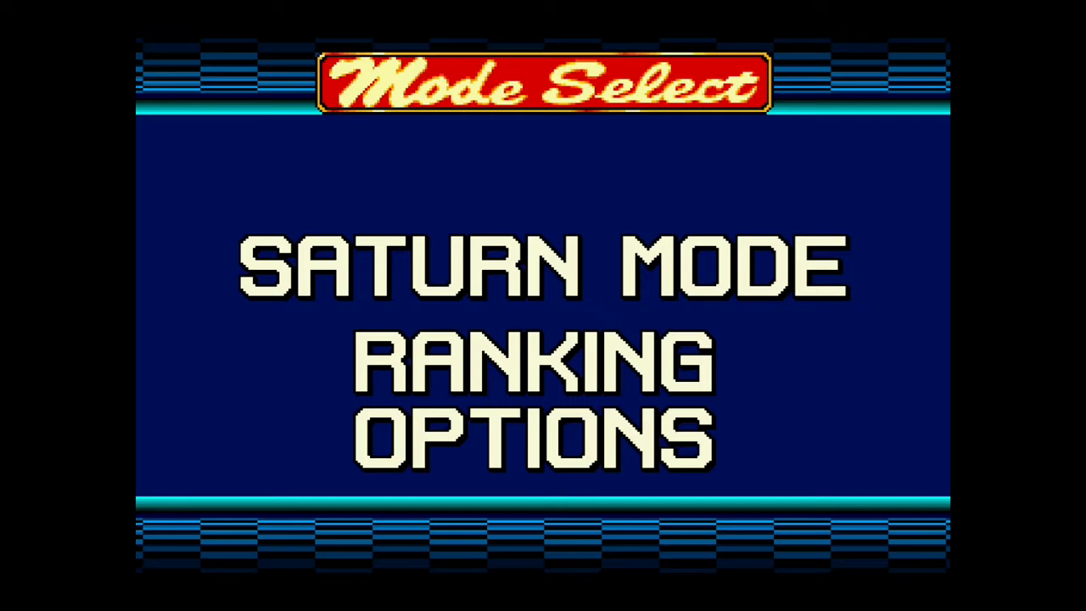
key("Up")
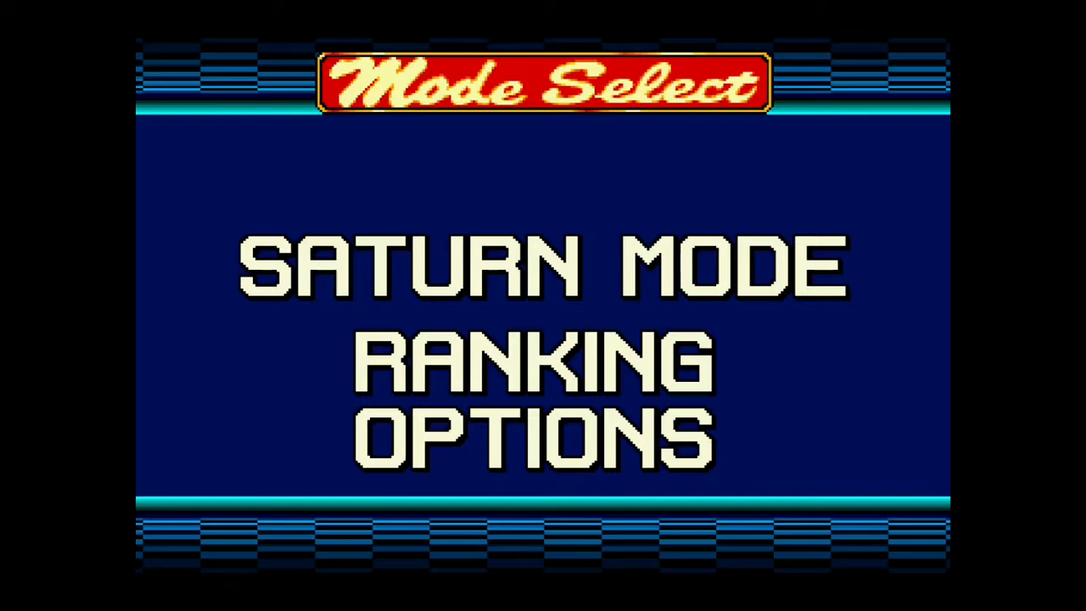
key("Up")
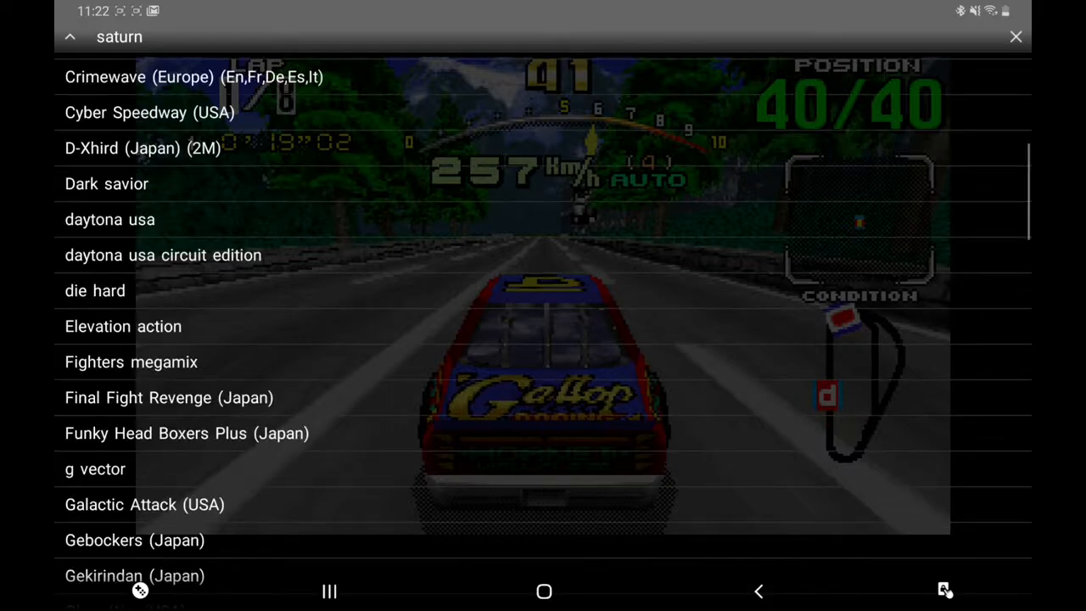
Scroll down the game list and launch Virtua Cop
scroll("down", 3)
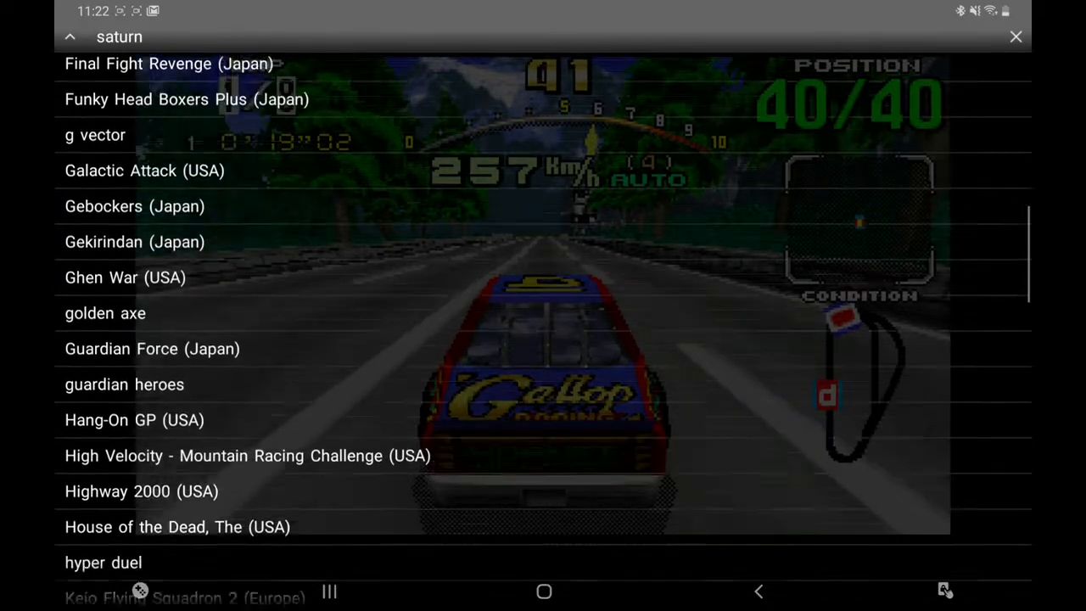
scroll("down", 3)
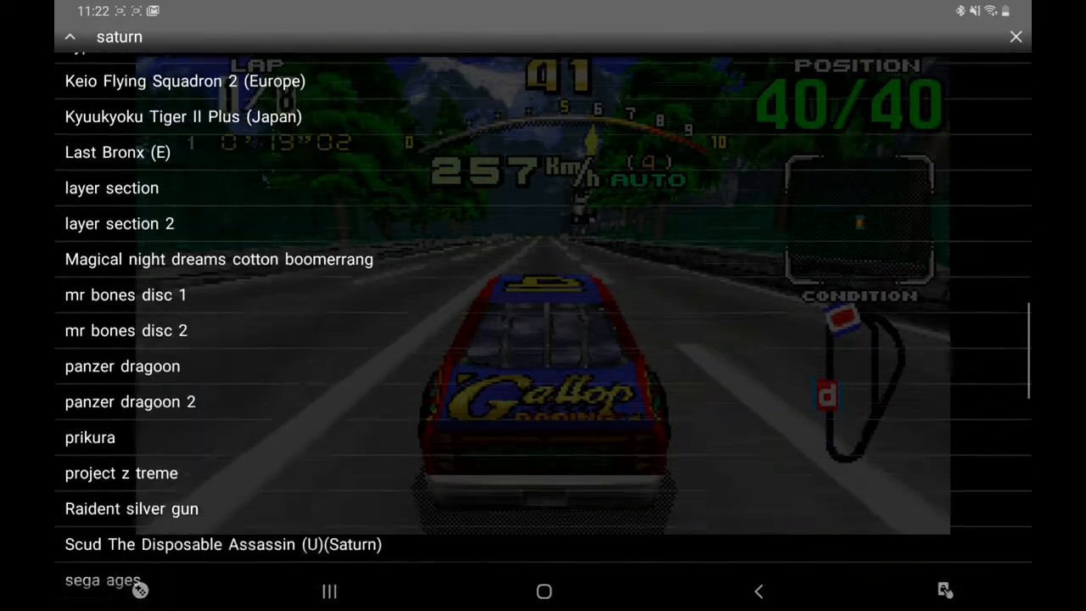
scroll("down", 3)
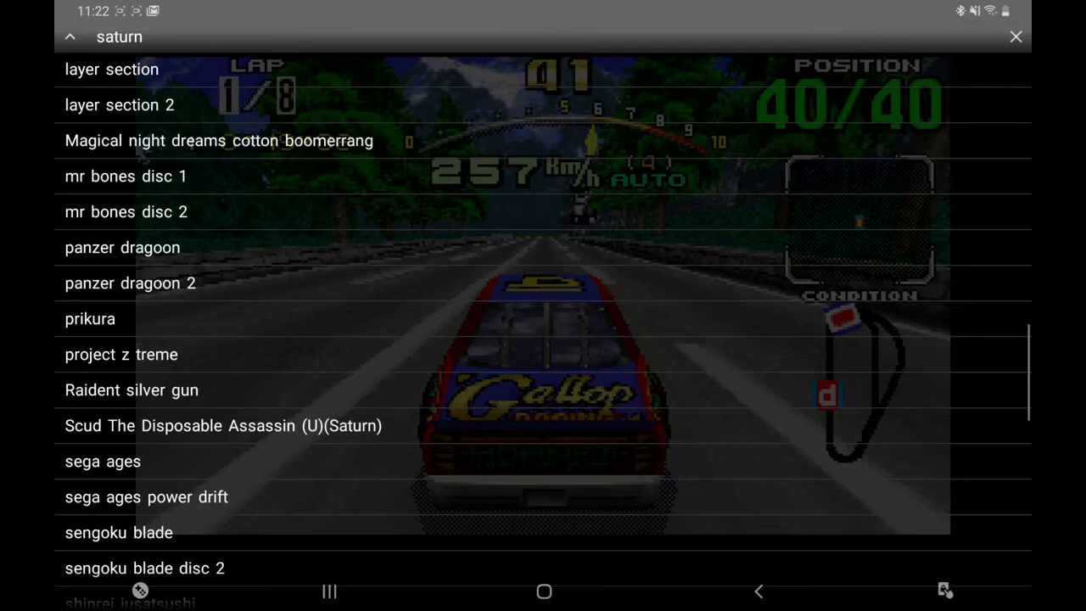
scroll("down", 3)
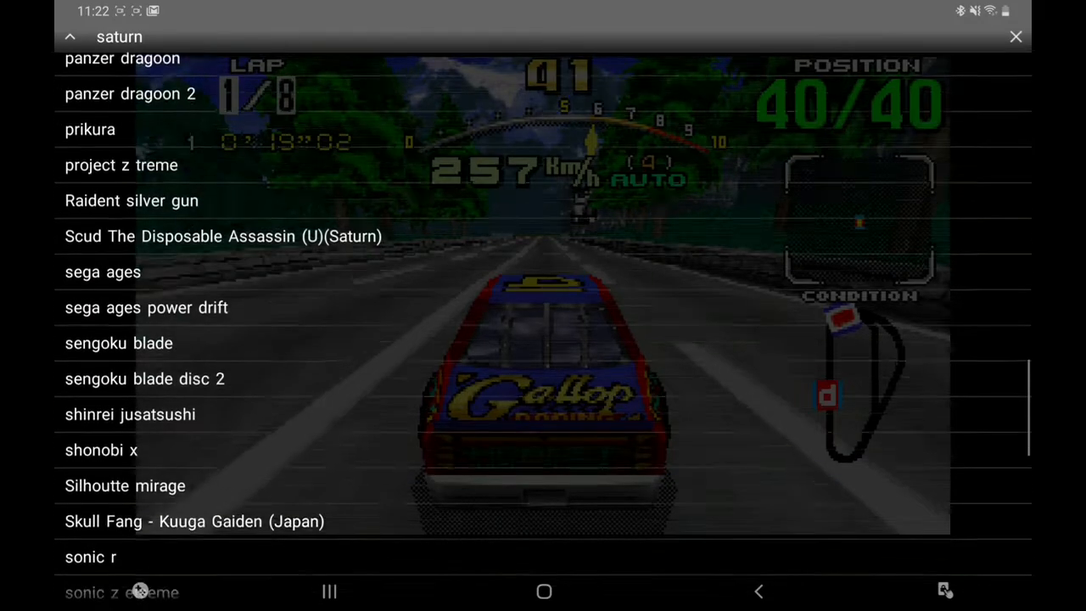
scroll("down", 3)
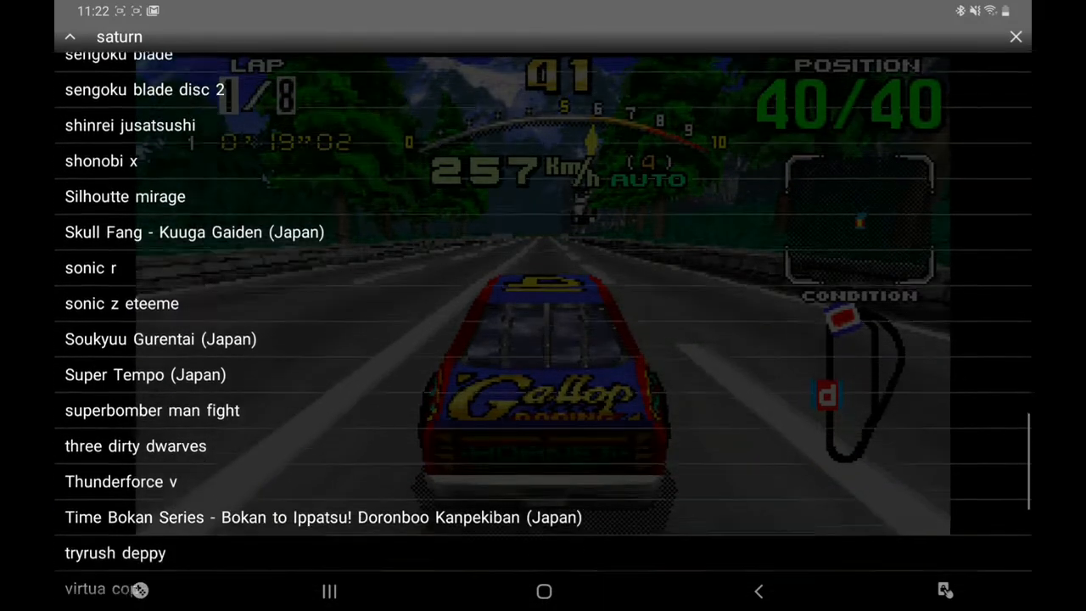
scroll("down", 3)
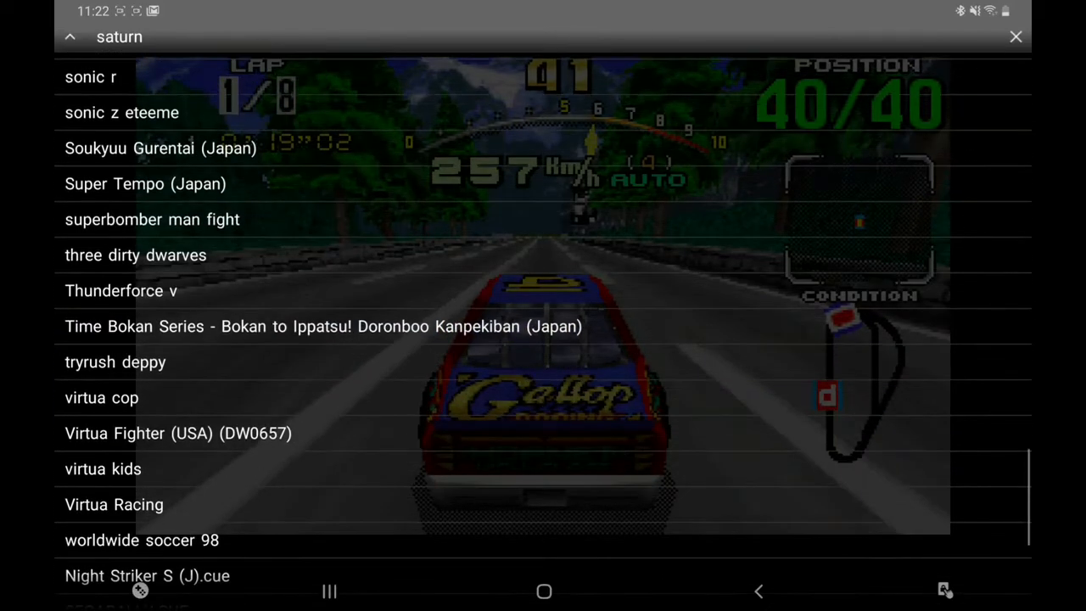
left_click(101, 398)
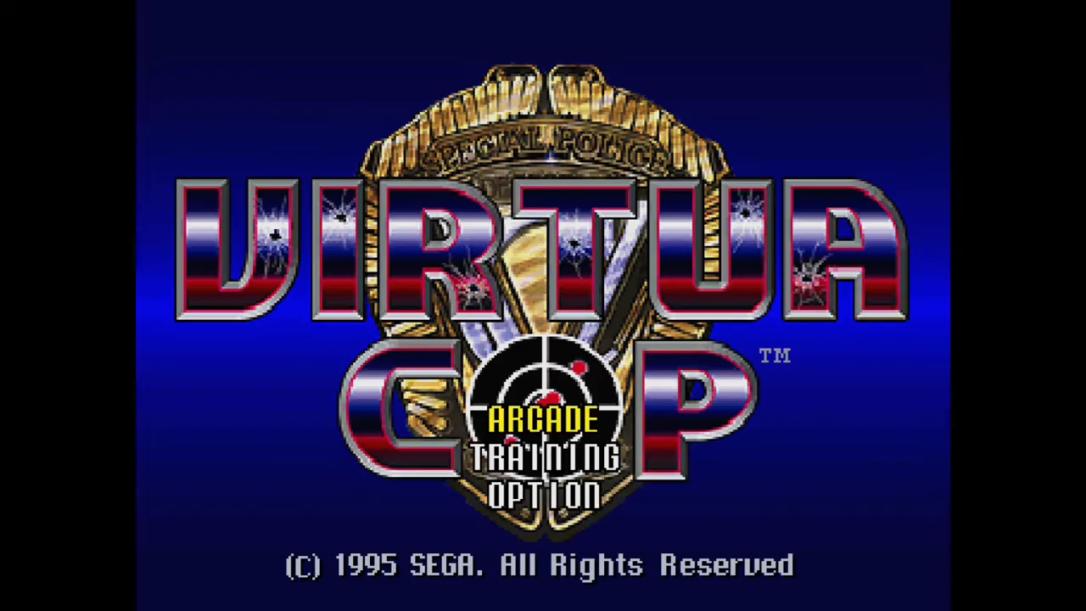
Start Virtua Cop's arcade mode and shoot a stage to begin playing
left_click(547, 419)
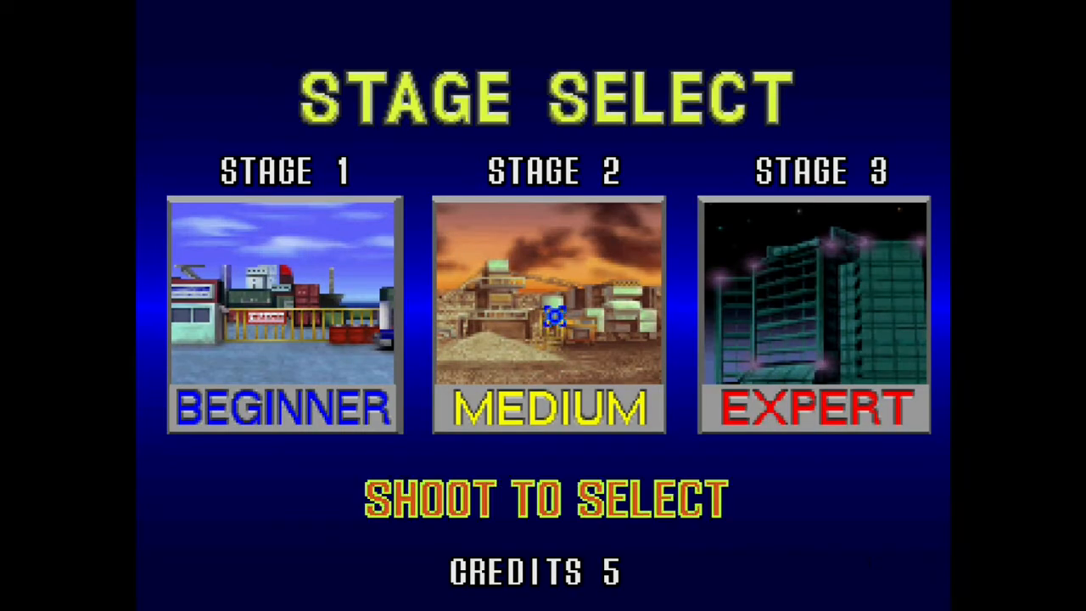
left_click(284, 317)
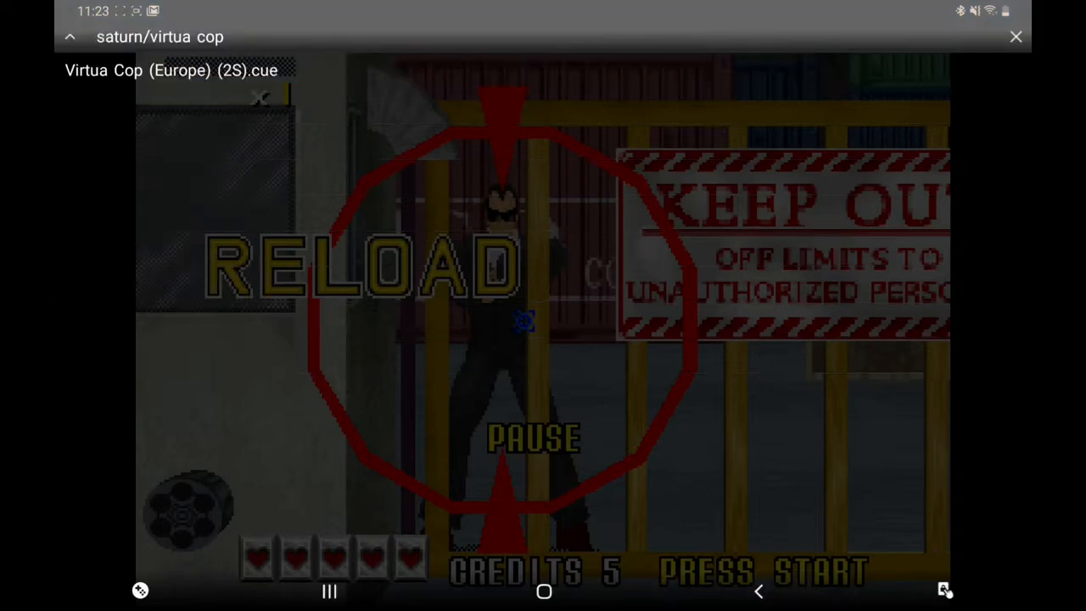
Return to the saturn games folder and scroll through its list
left_click(69, 38)
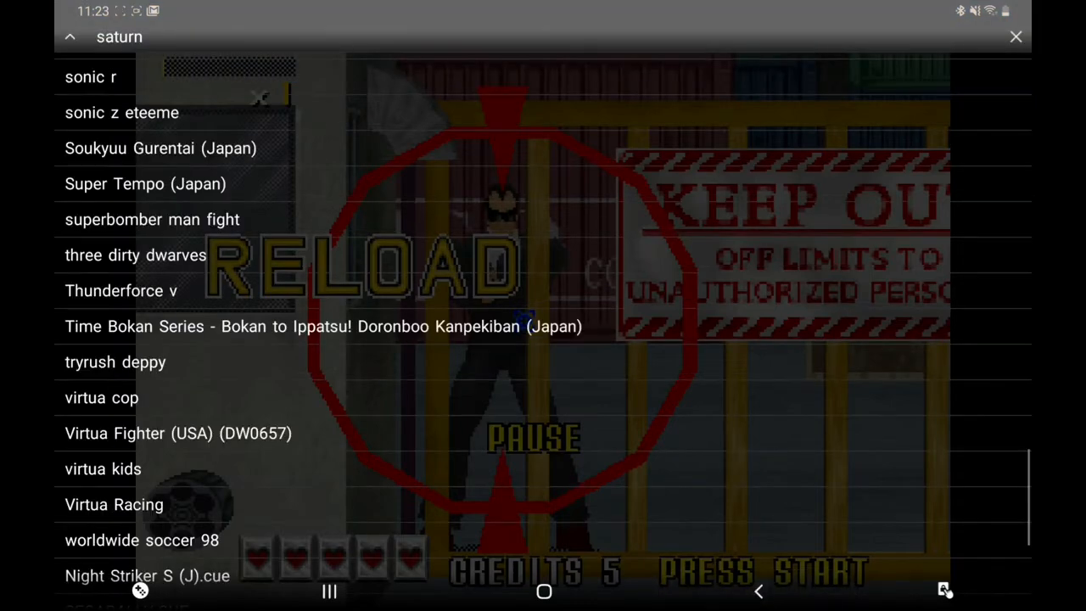
scroll("down", 3)
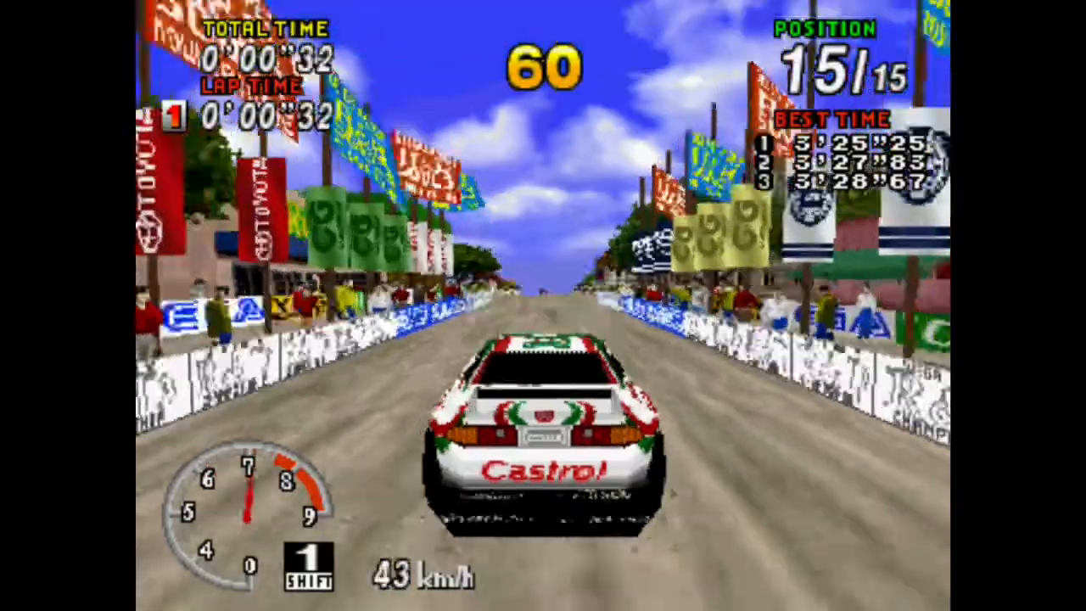
Drive the Castrol car in a Sega Rally race
key("up")
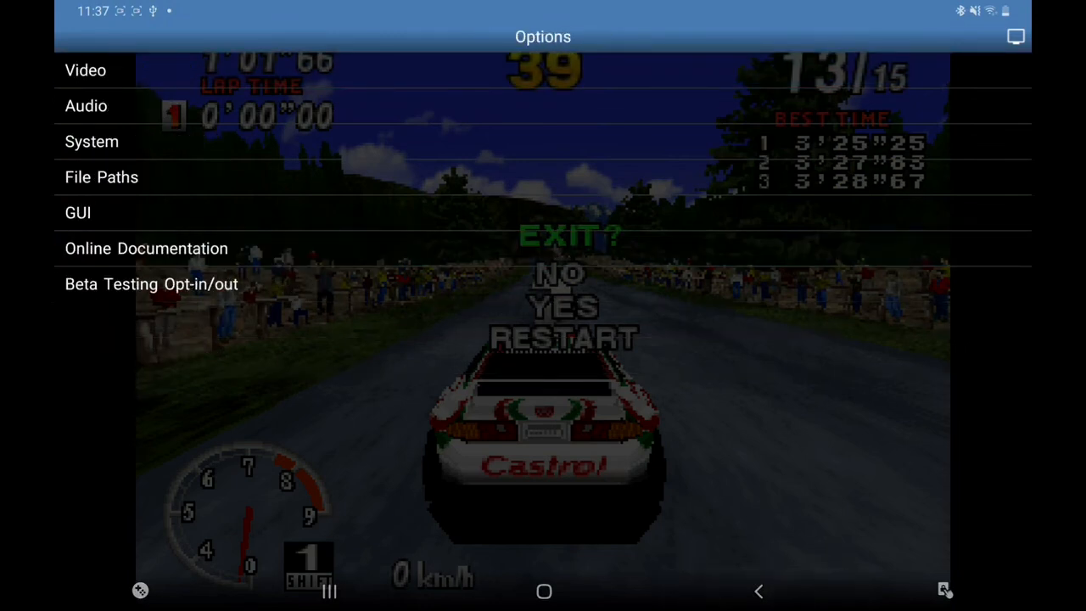
Check Video Options showing Image Interpolation set to None, then back out
left_click(88, 70)
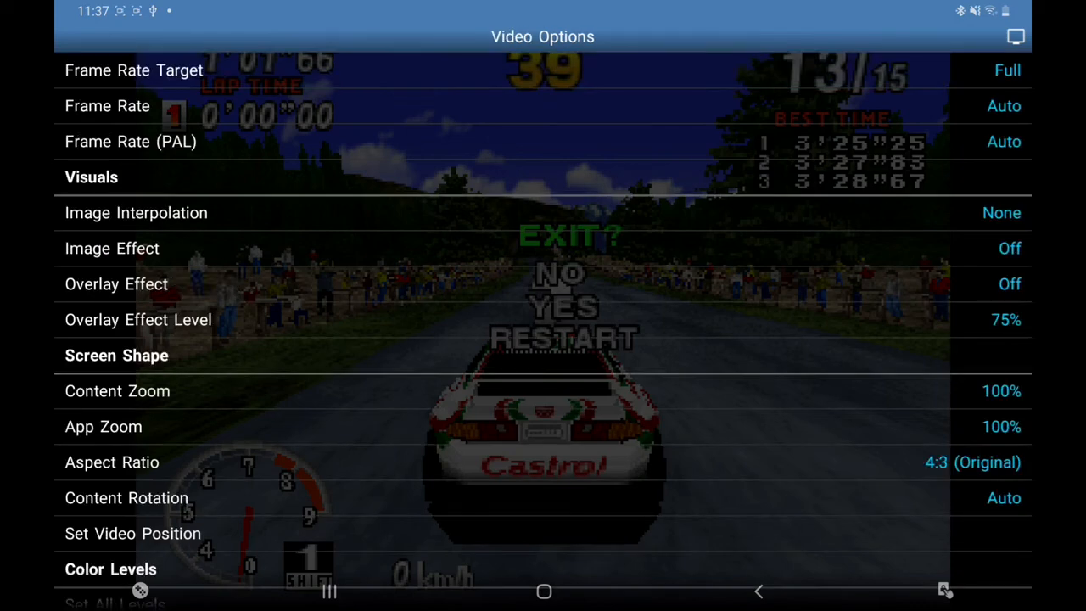
left_click(759, 590)
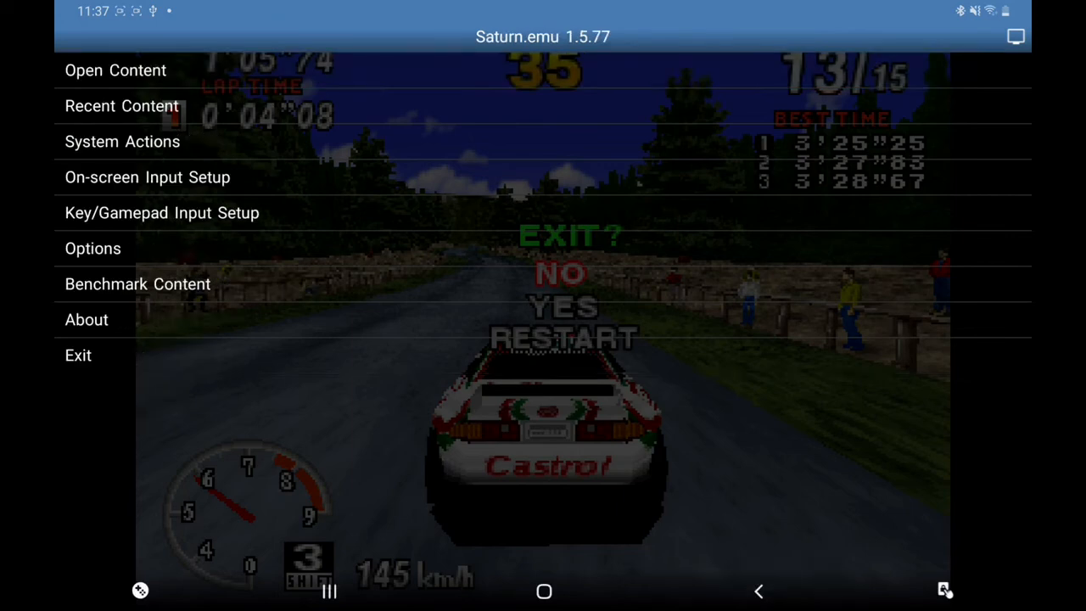
Set Image Interpolation to Linear in Options > Video
left_click(93, 248)
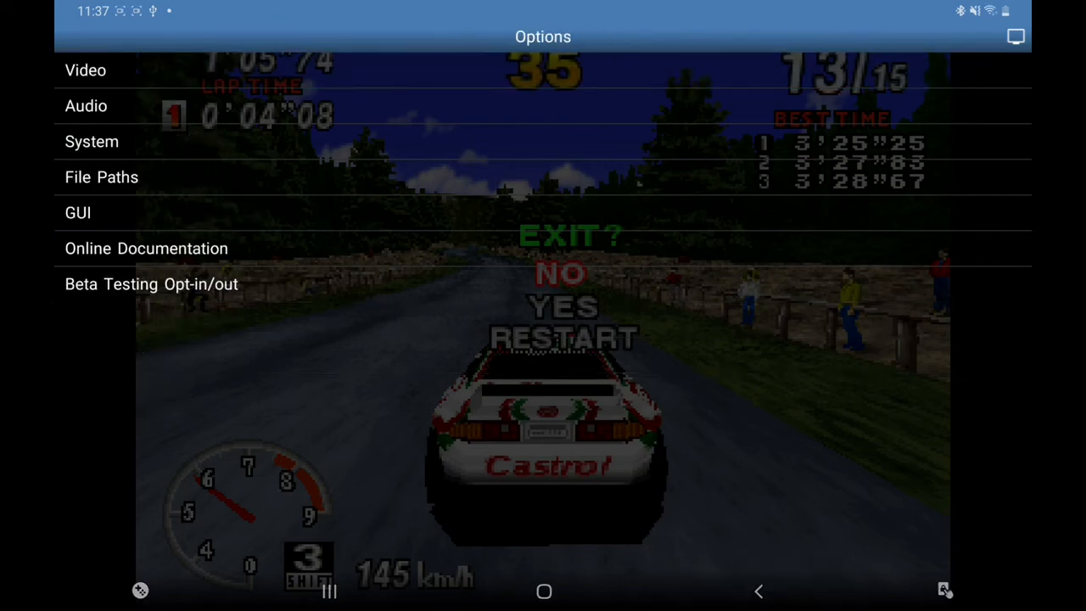
left_click(86, 70)
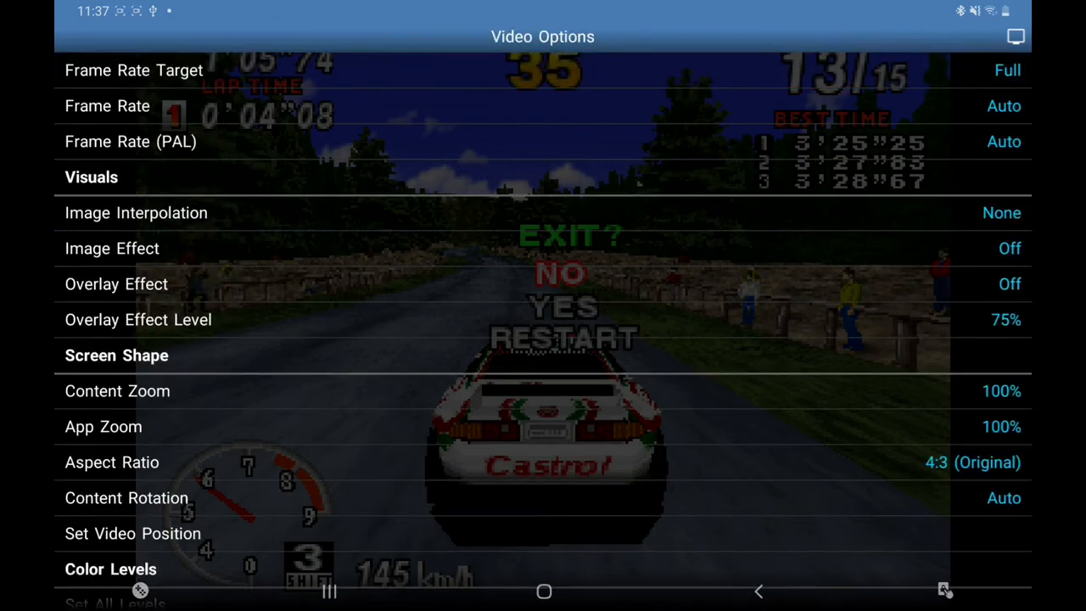
left_click(1003, 213)
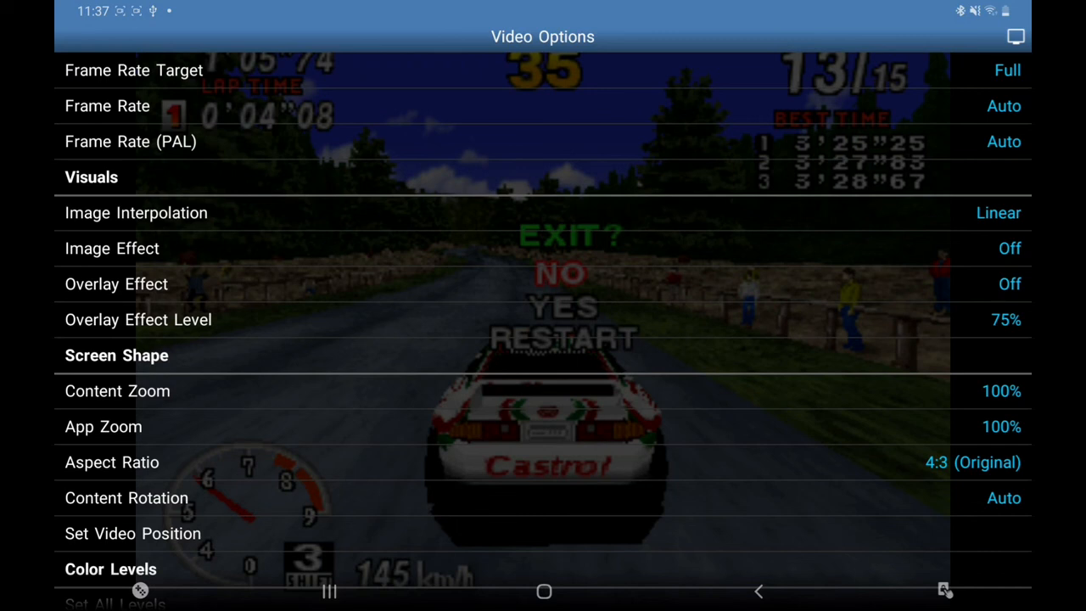